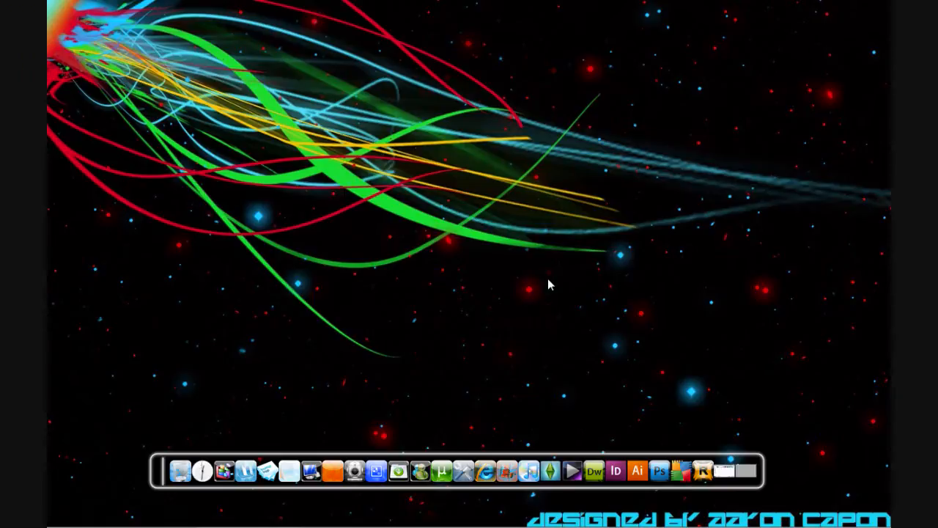
pyautogui.moveTo(668, 468)
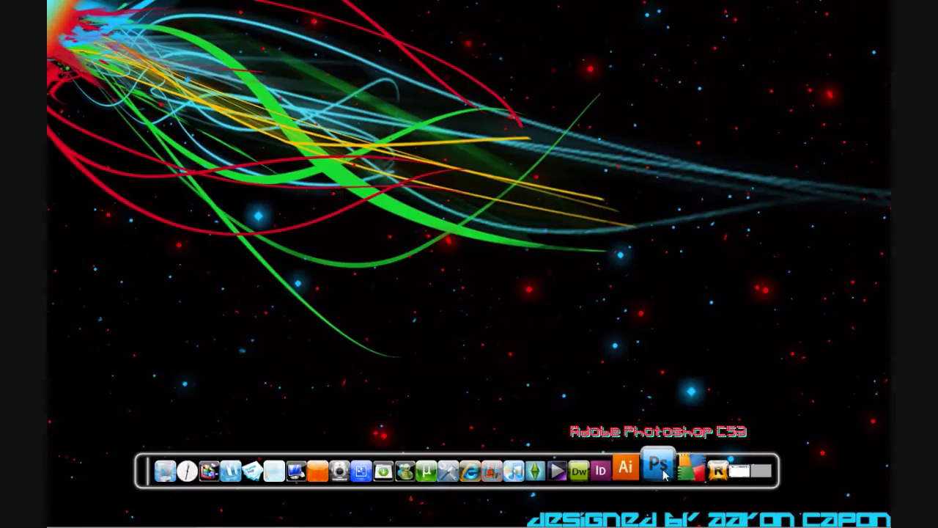
# Launch Photoshop and create a new blank white 1280 × 800 pixel document
pyautogui.click(657, 469)
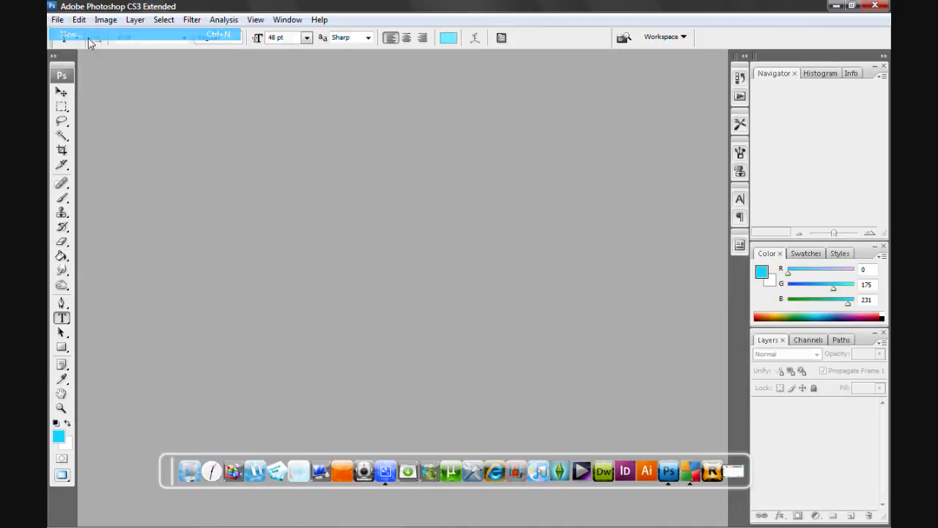
pyautogui.click(62, 35)
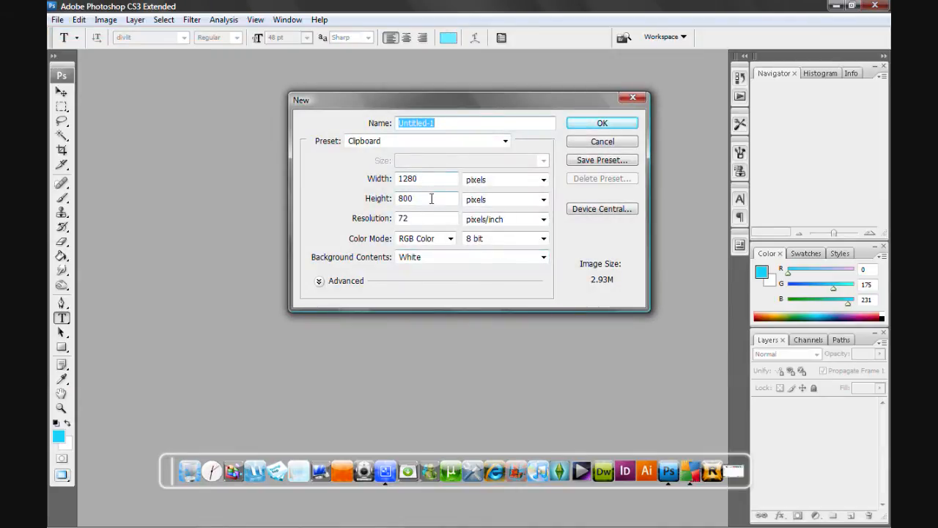
pyautogui.click(448, 179)
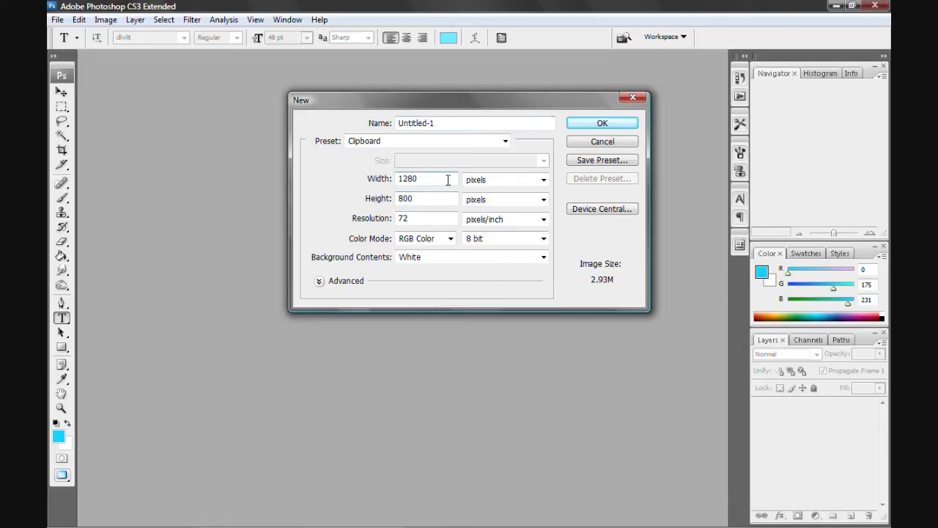
pyautogui.click(601, 123)
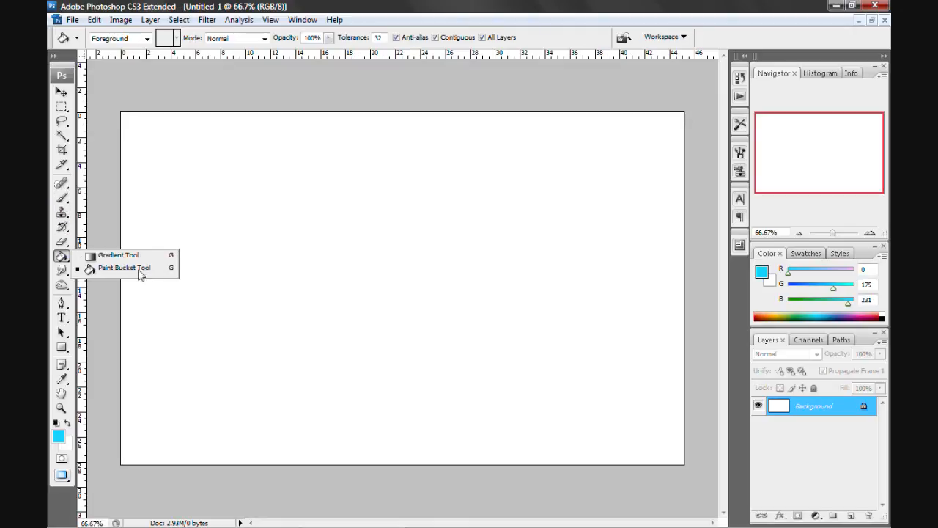
# Fill the whole canvas with solid black using the Paint Bucket
pyautogui.click(123, 267)
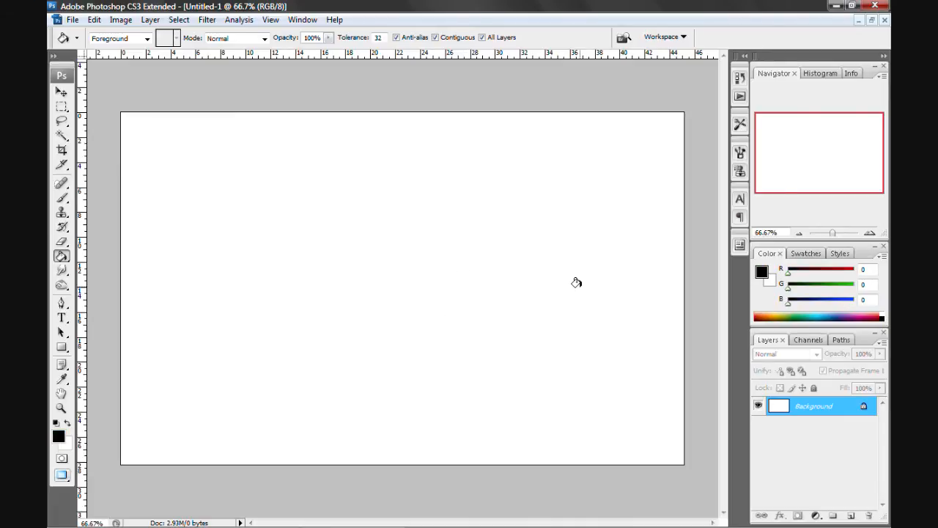
pyautogui.moveTo(302, 269)
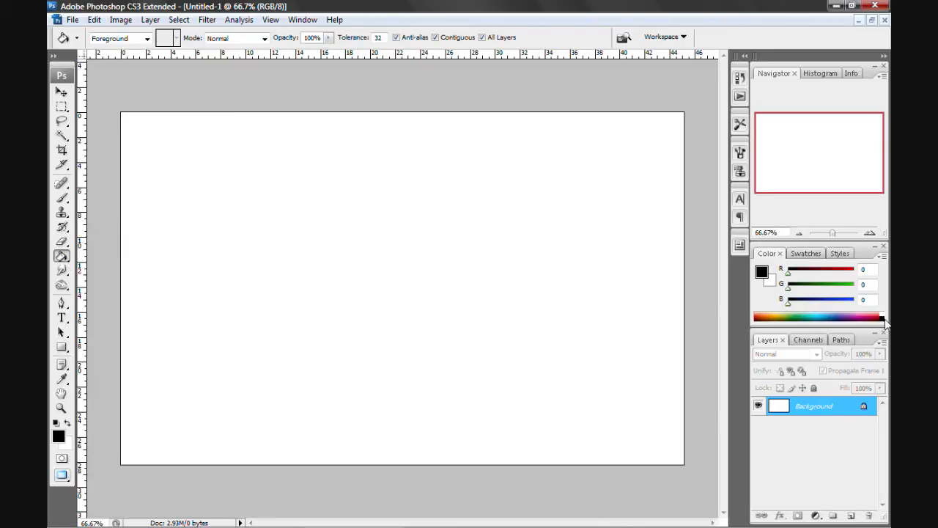
pyautogui.moveTo(284, 271)
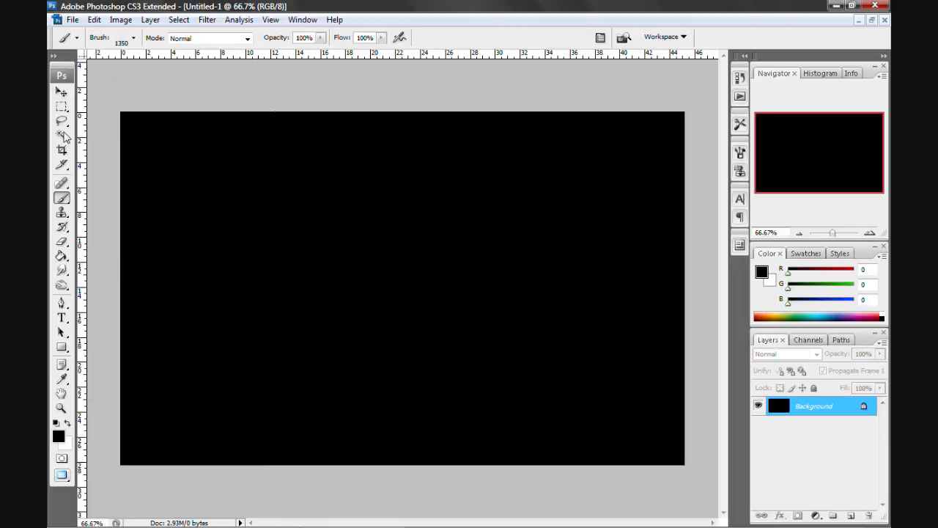
# Load a star brush set and stamp small cyan stars across the black canvas
pyautogui.click(135, 38)
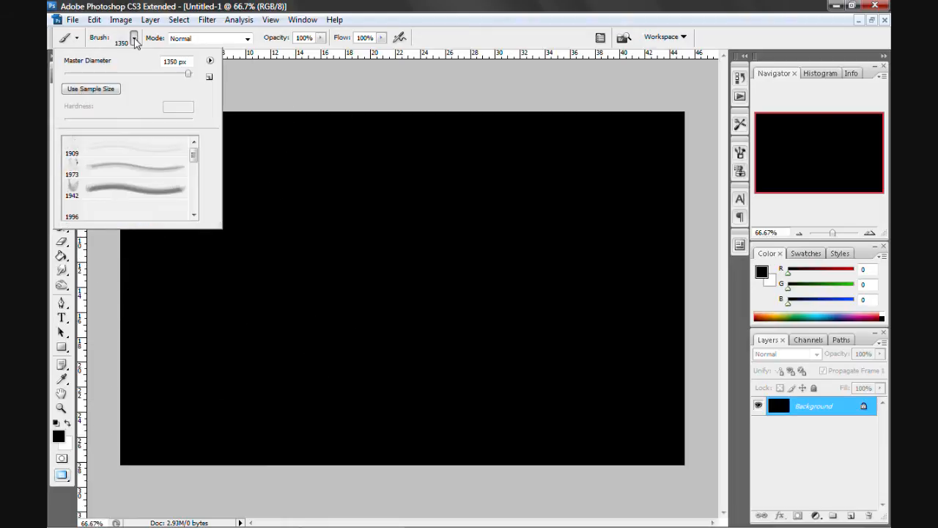
pyautogui.moveTo(208, 138)
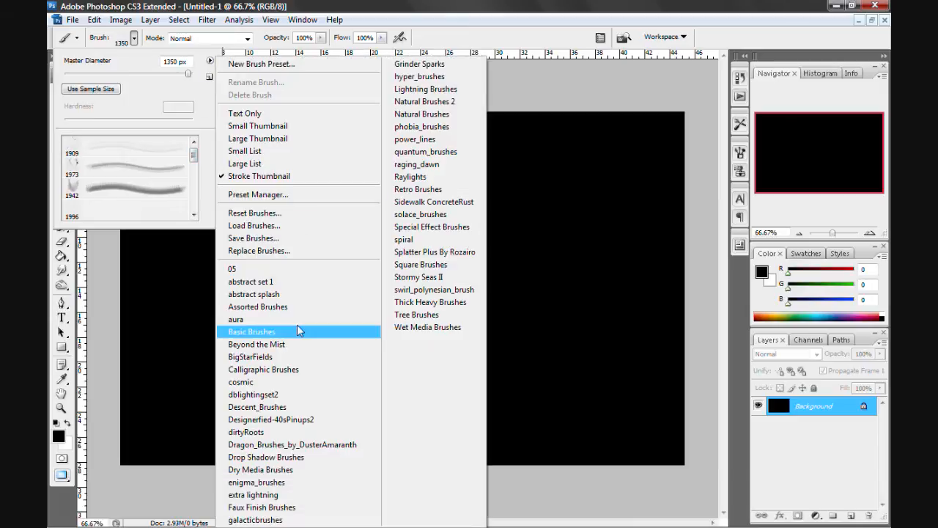
pyautogui.click(193, 156)
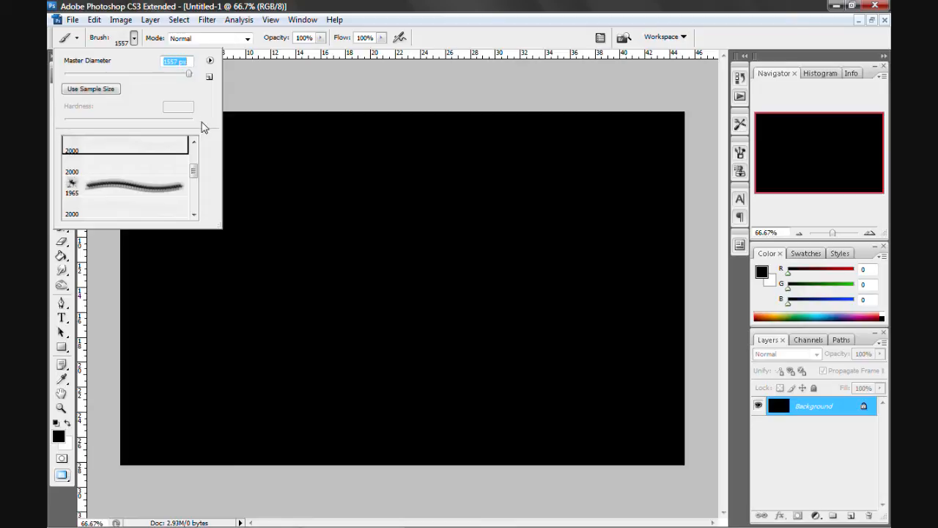
pyautogui.write('1')
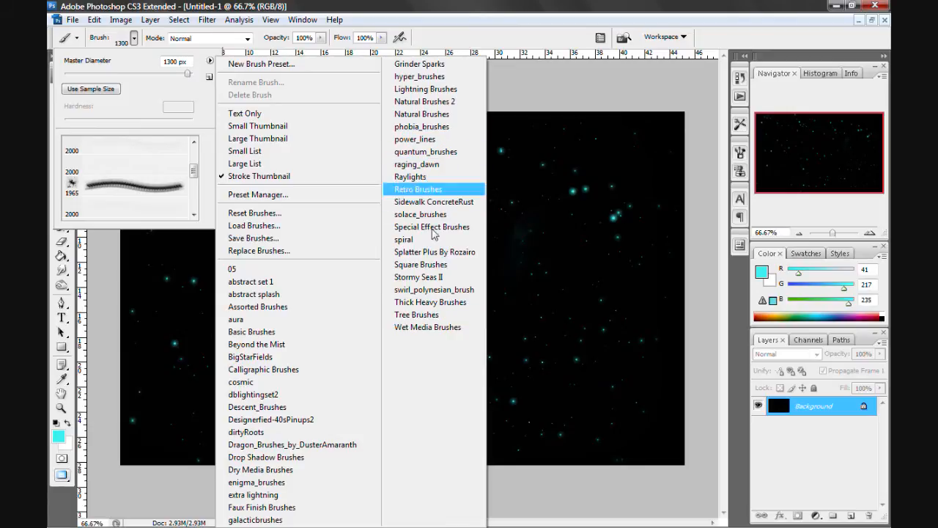
pyautogui.moveTo(296, 293)
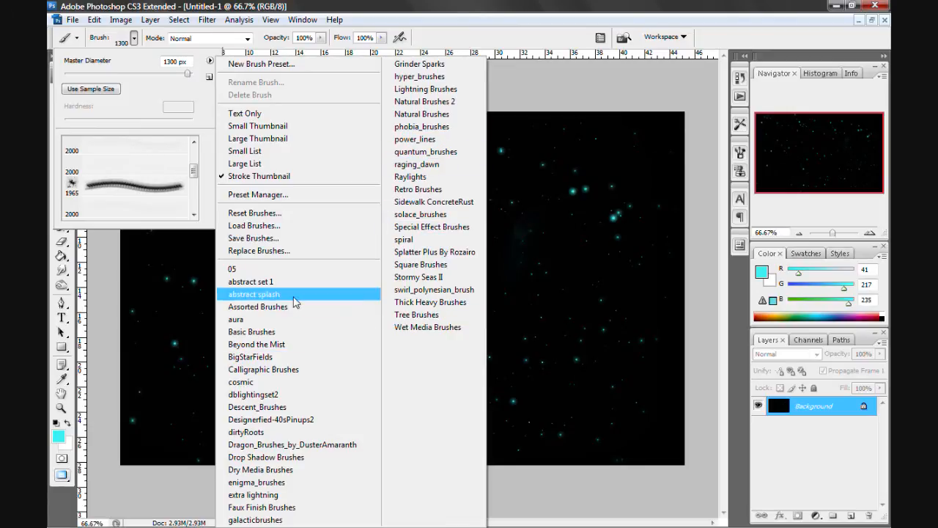
# Load the abstract splash brushes at diameter 950 in green, test a stroke and undo it
pyautogui.click(253, 293)
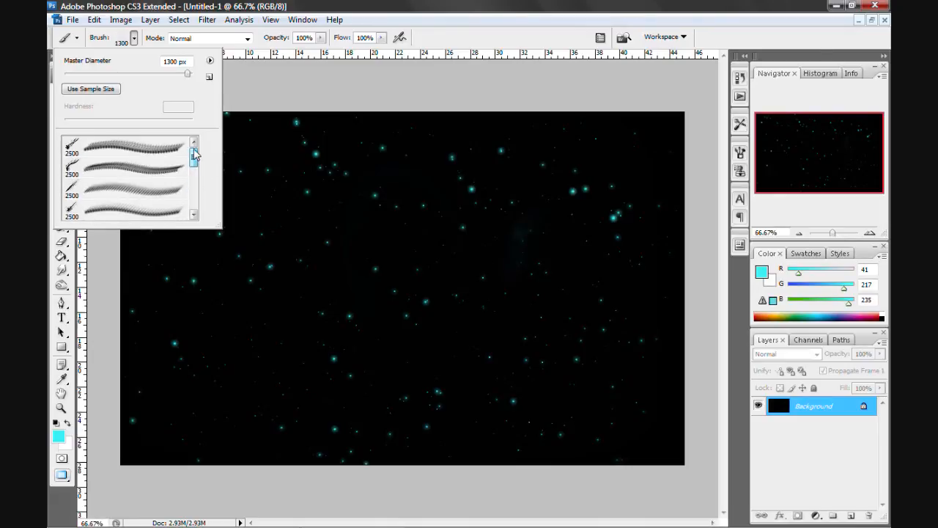
pyautogui.moveTo(138, 185)
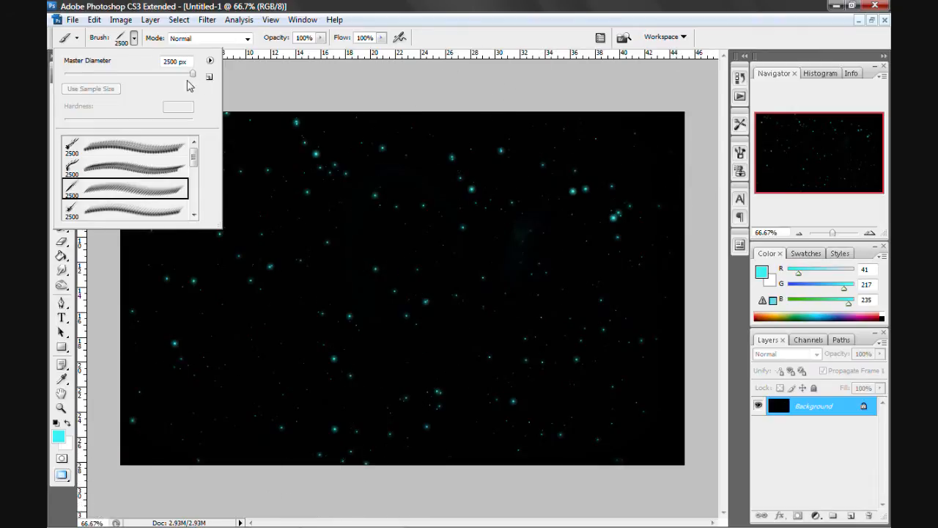
pyautogui.moveTo(144, 72)
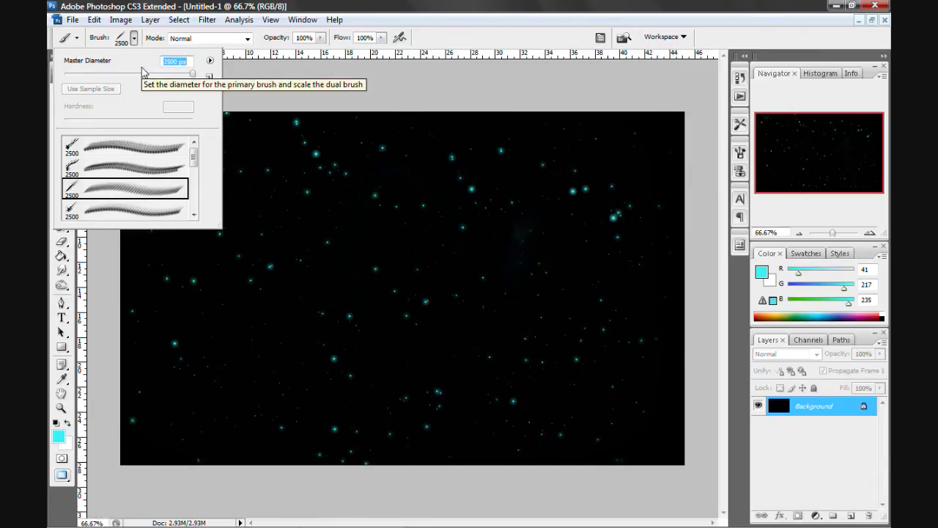
pyautogui.write('9')
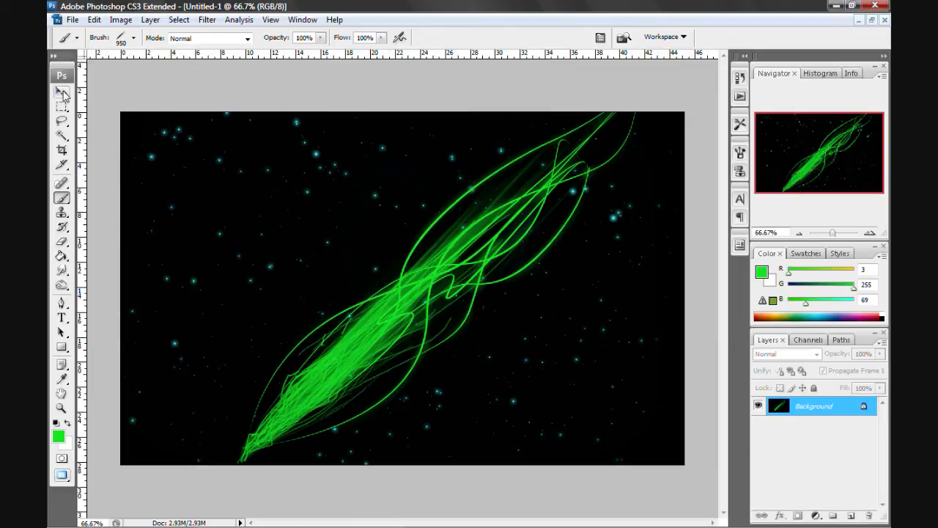
pyautogui.click(60, 91)
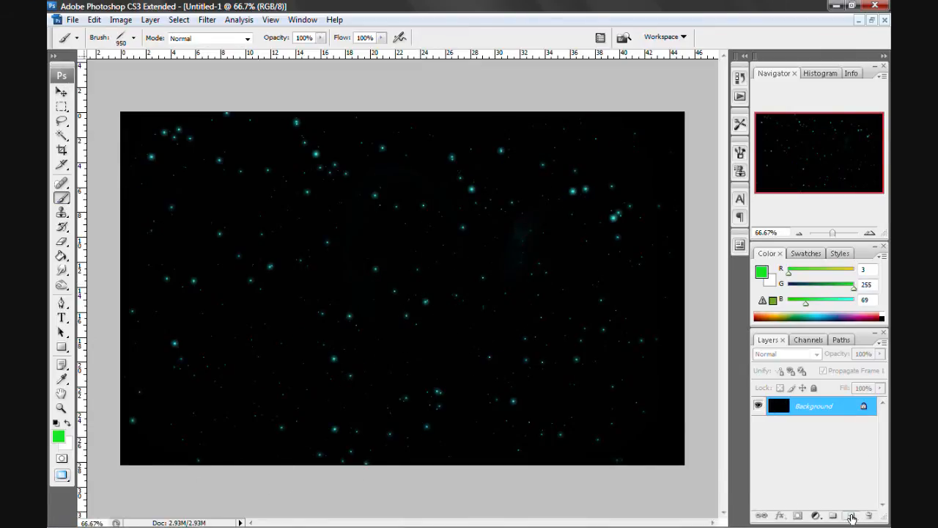
# Paint green abstract strokes on Layer 1 and transform them to sweep diagonally up to the right
pyautogui.click(850, 516)
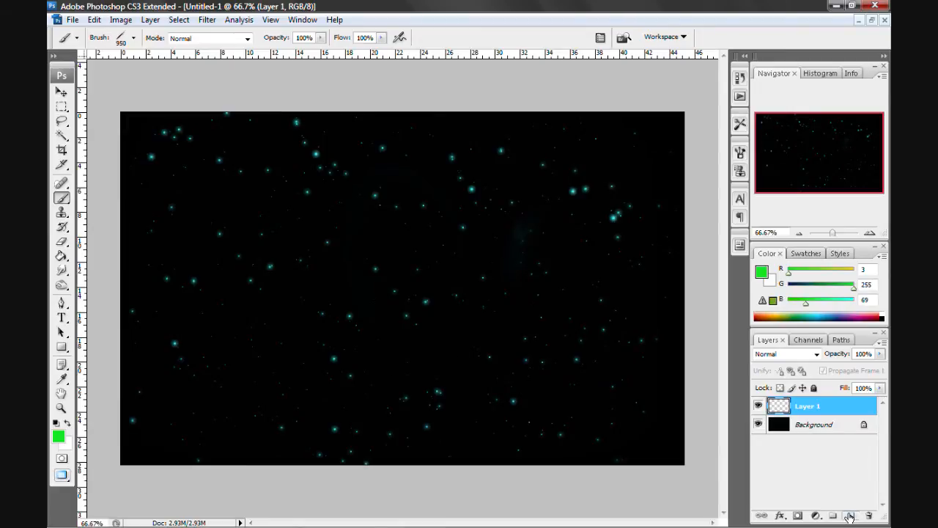
pyautogui.moveTo(849, 513)
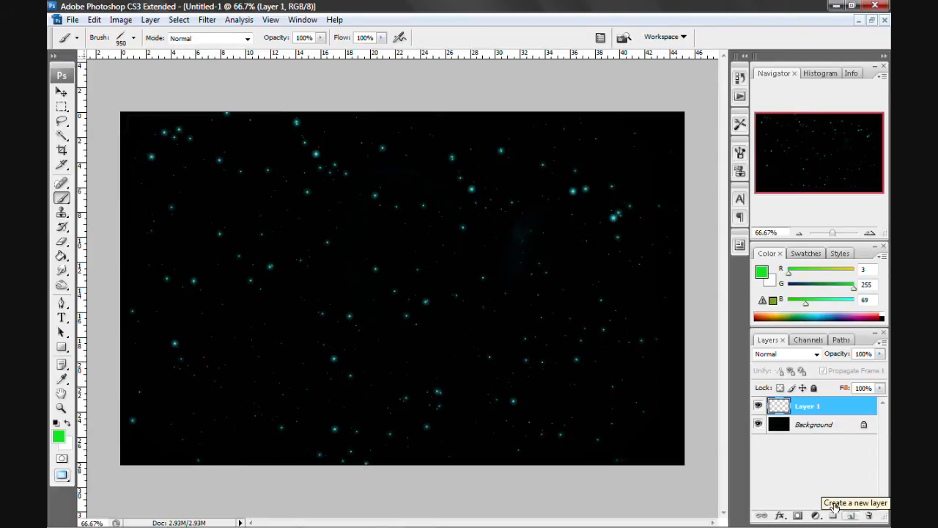
pyautogui.moveTo(564, 95); pyautogui.dragTo(176, 468)
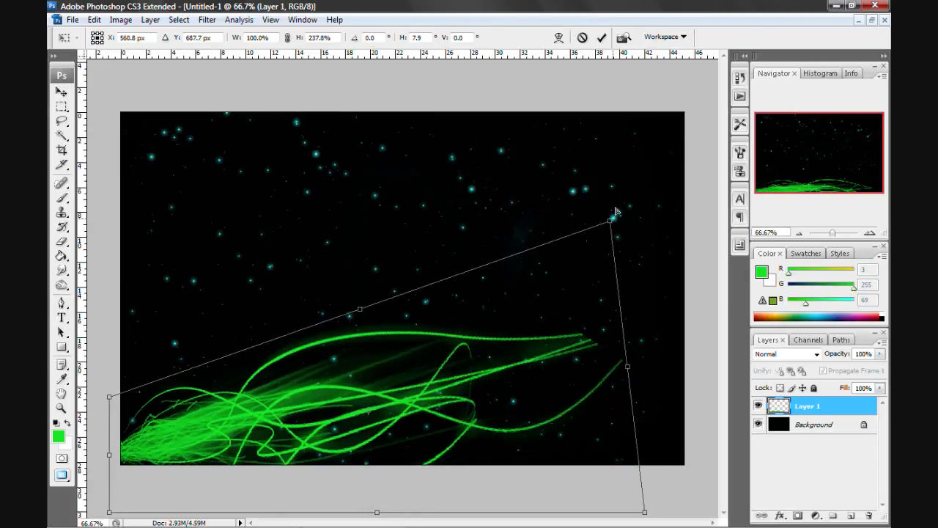
pyautogui.moveTo(612, 212); pyautogui.dragTo(639, 111)
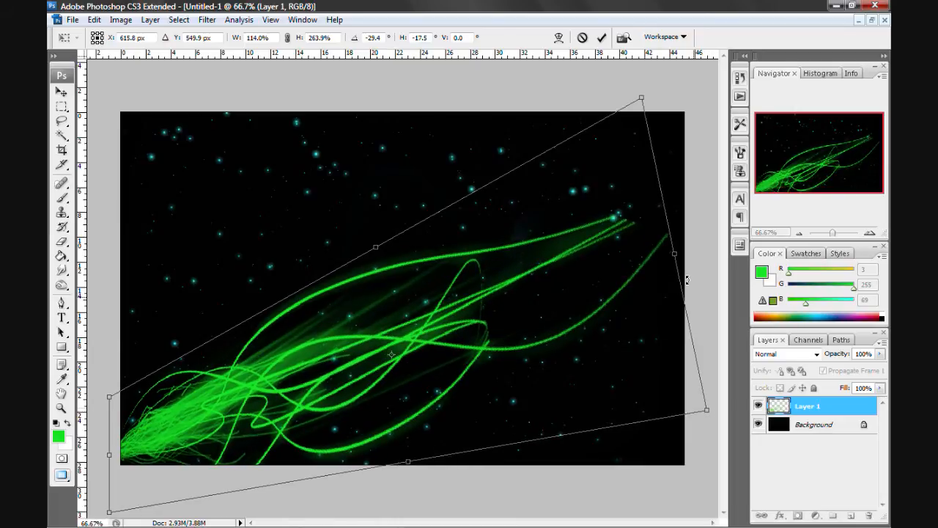
pyautogui.moveTo(642, 97); pyautogui.dragTo(645, 76)
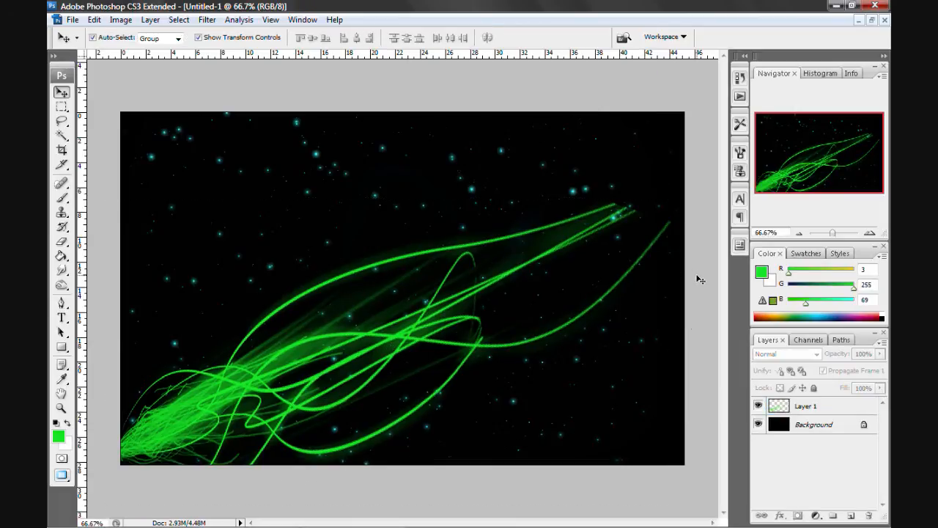
pyautogui.moveTo(390, 306)
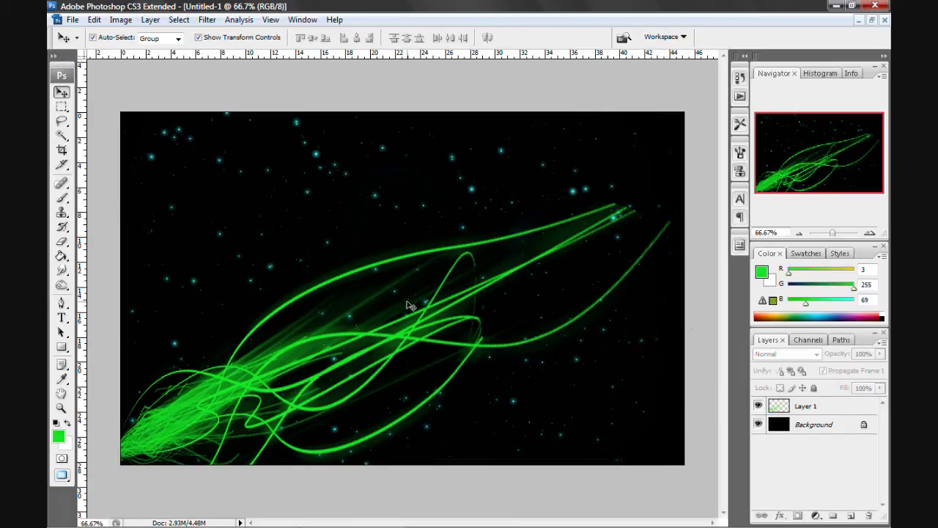
# Paint cyan abstract strokes with a large brush on a new layer and move them toward the lower left
pyautogui.click(61, 202)
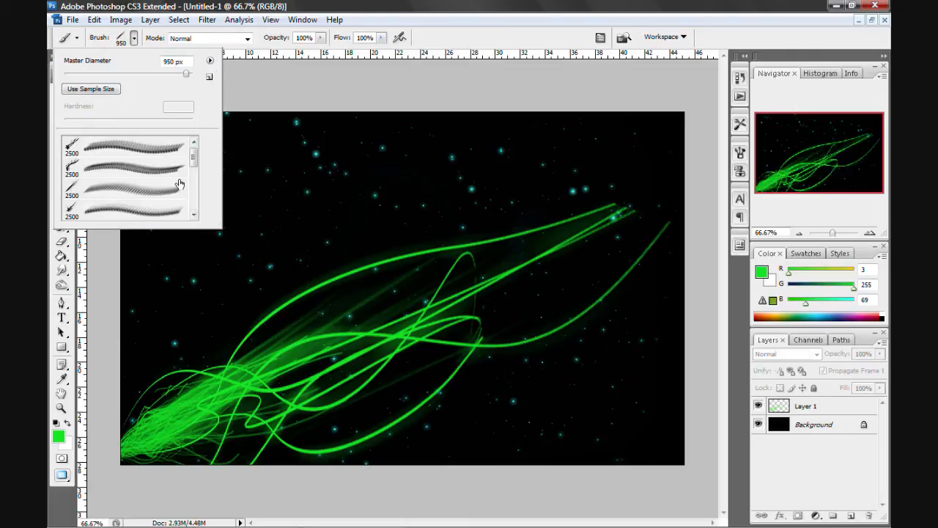
pyautogui.scroll(-3)
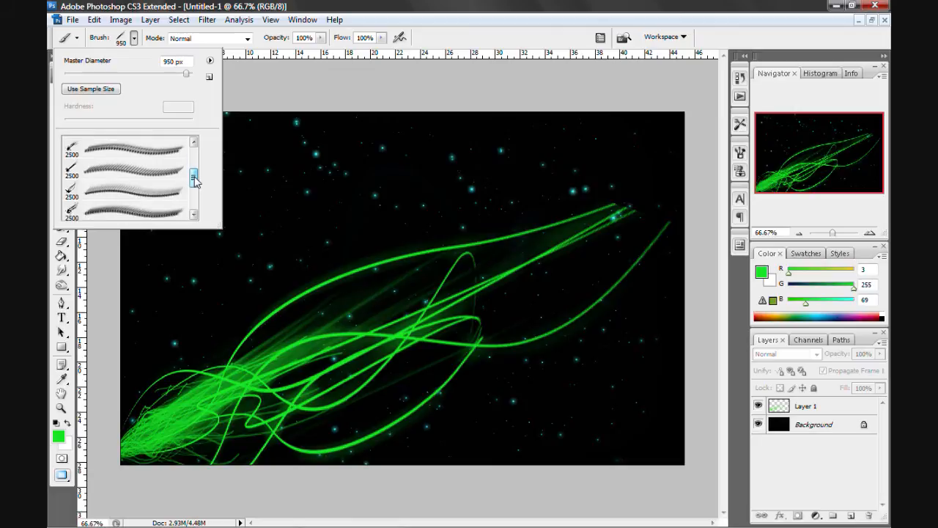
pyautogui.click(132, 176)
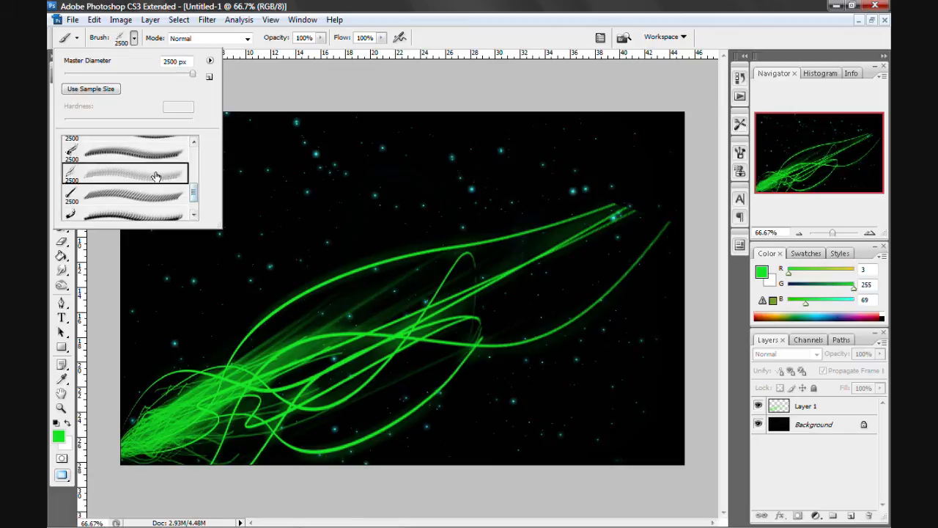
pyautogui.moveTo(123, 172)
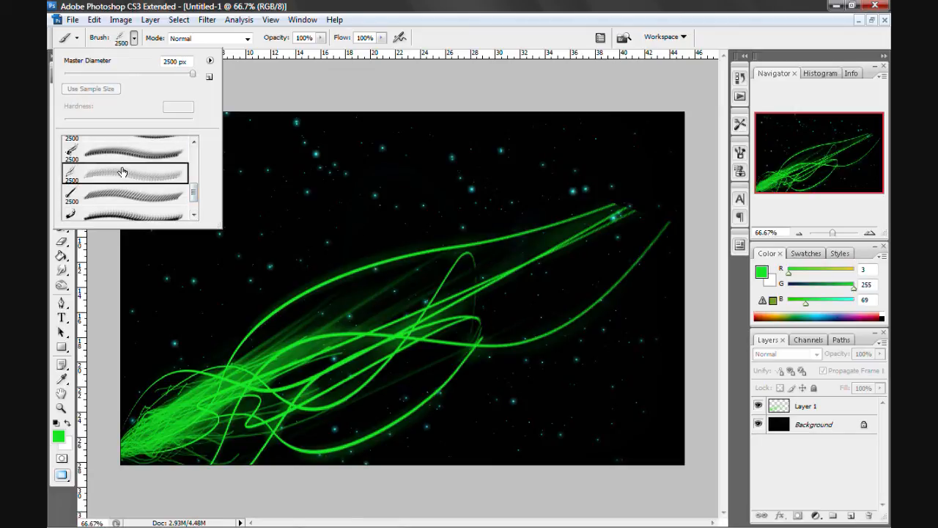
pyautogui.moveTo(123, 170)
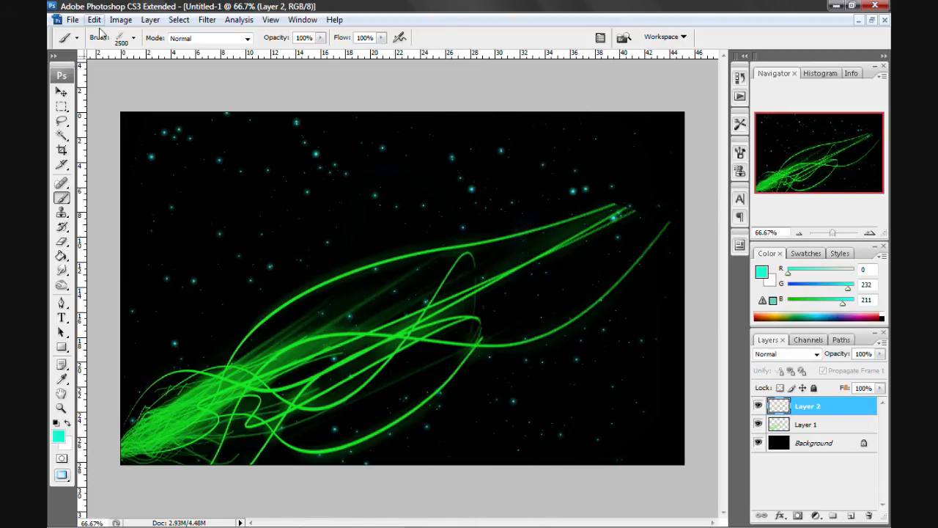
pyautogui.click(131, 38)
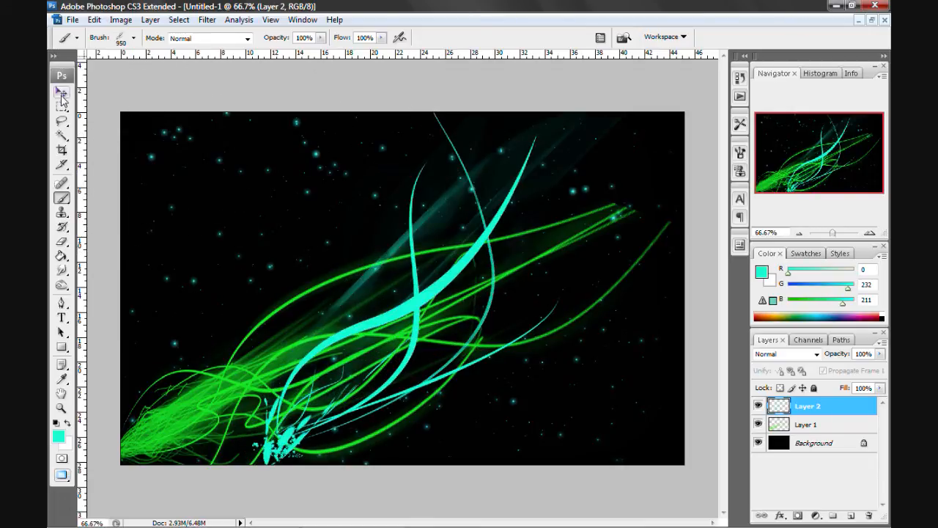
pyautogui.click(62, 91)
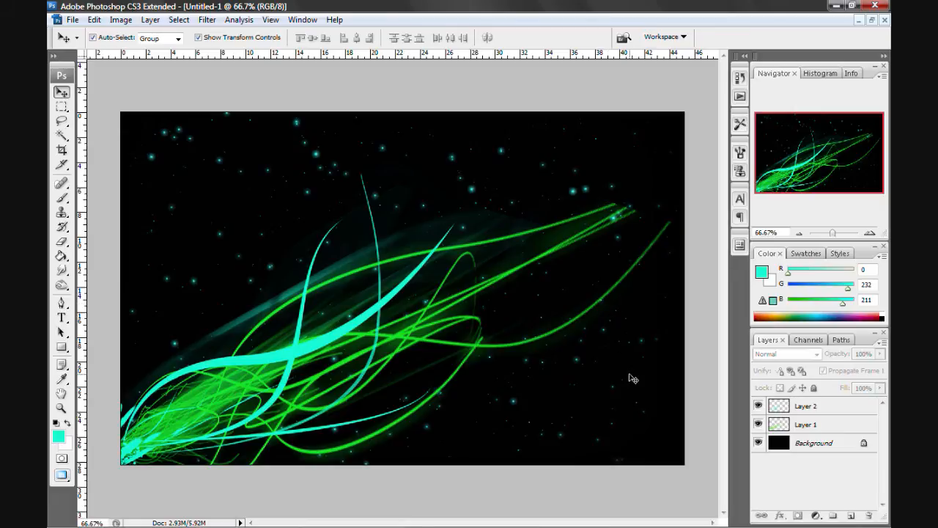
pyautogui.moveTo(706, 405)
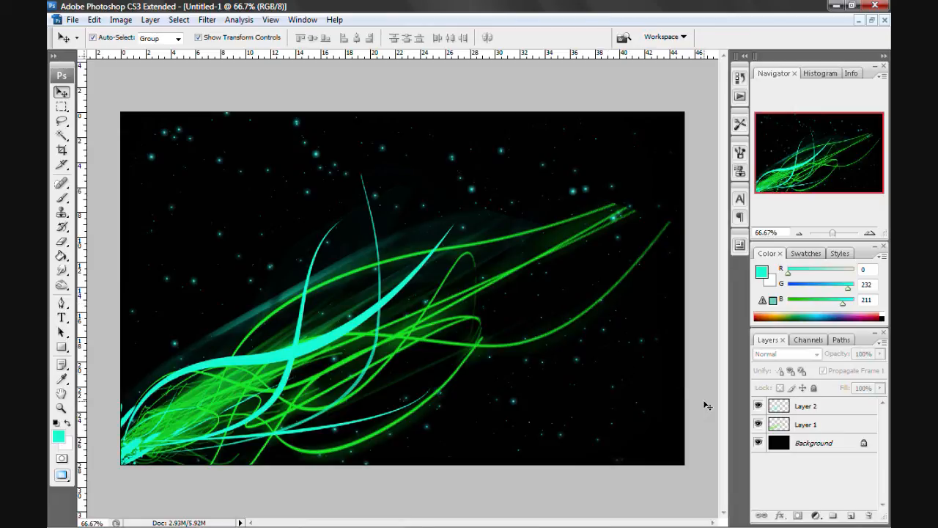
pyautogui.moveTo(655, 369)
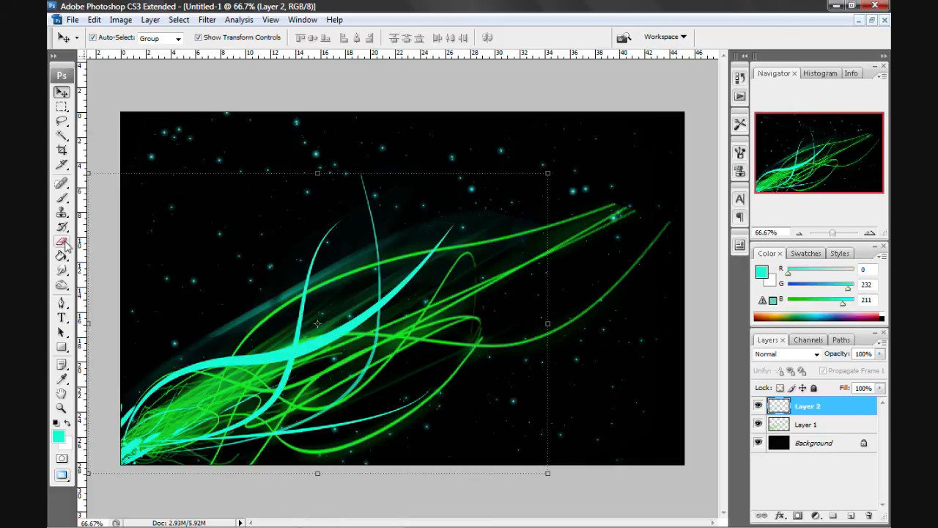
# Erase small unwanted bits of the cyan strokes on Layer 2 with a soft eraser
pyautogui.click(62, 242)
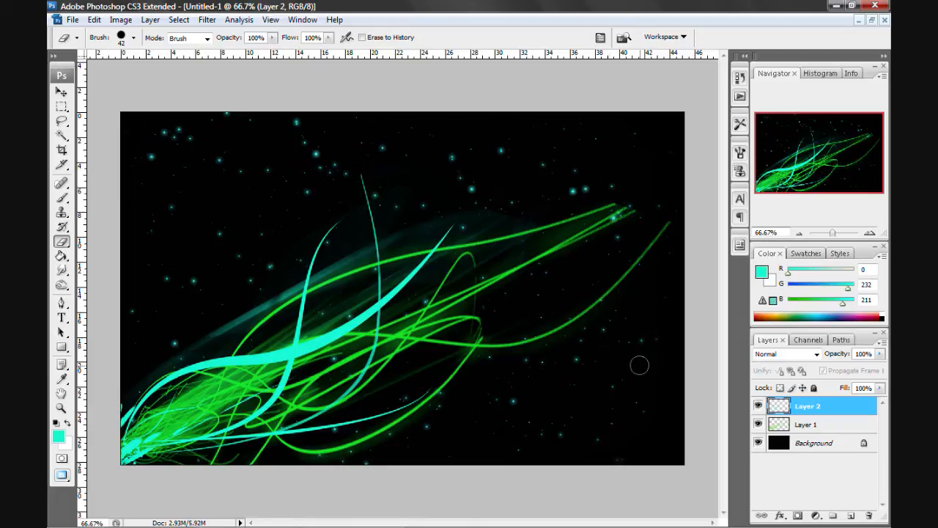
pyautogui.moveTo(584, 415)
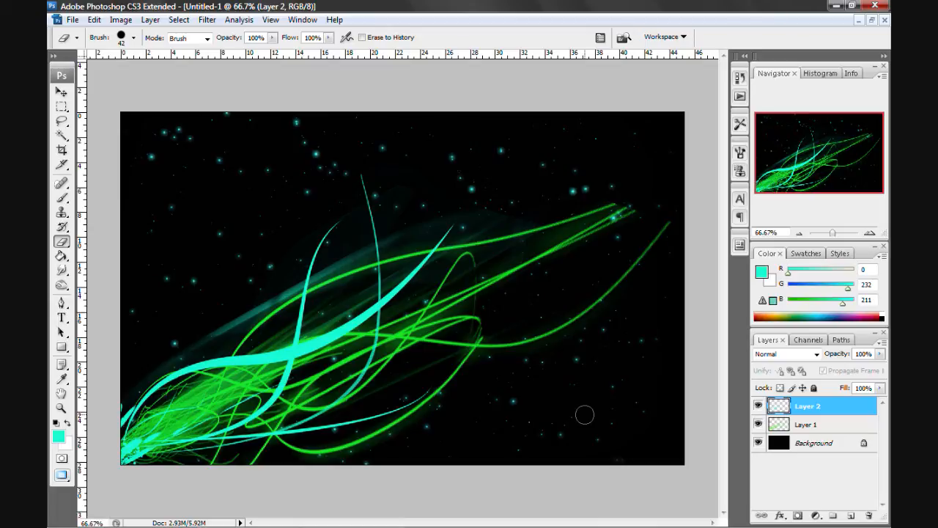
pyautogui.moveTo(341, 126)
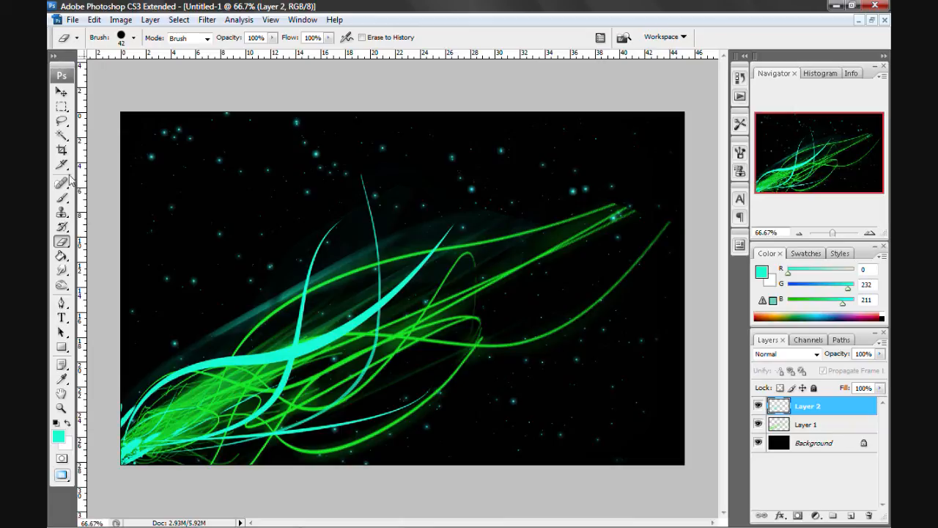
pyautogui.moveTo(61, 91)
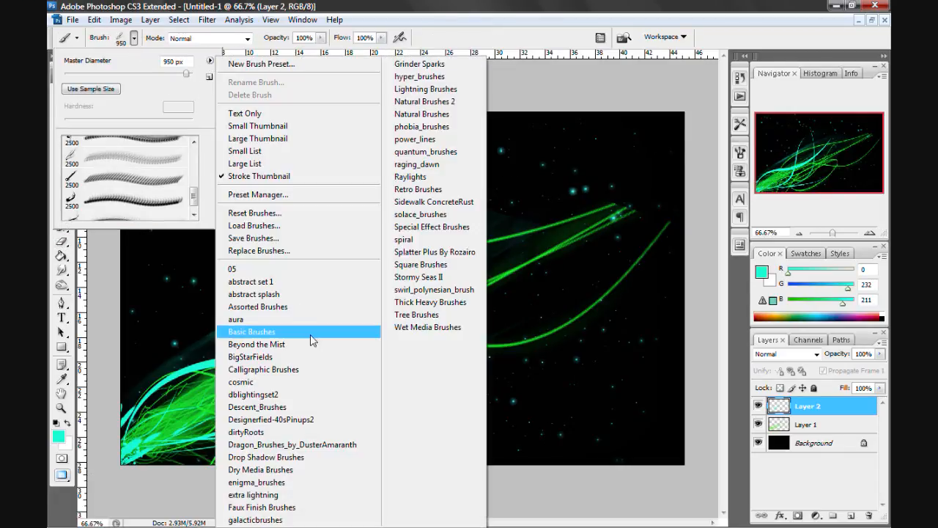
pyautogui.moveTo(346, 416)
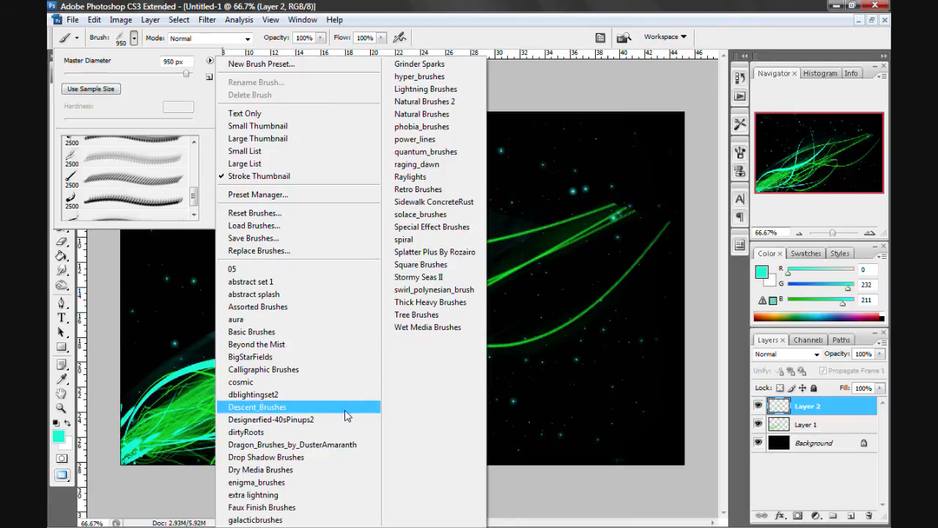
pyautogui.moveTo(432, 176)
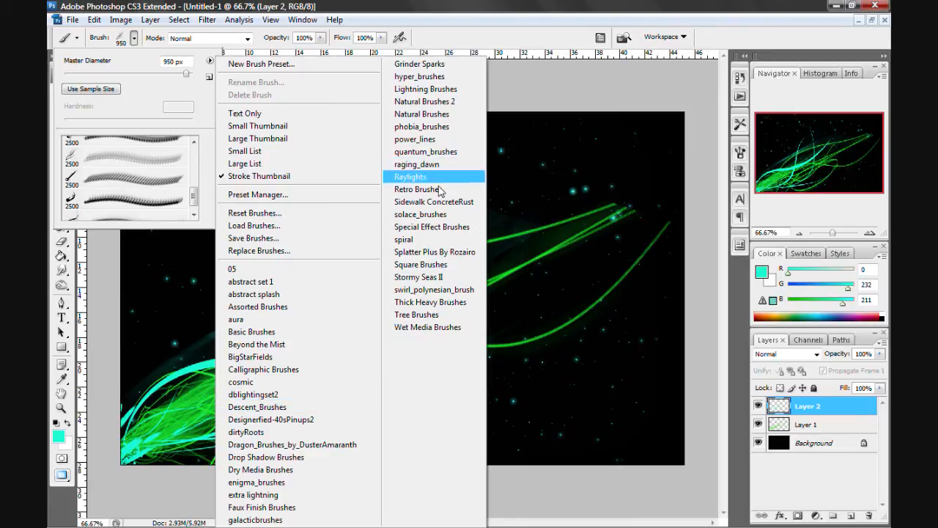
# Load the Raylights brush set and set the foreground colour to orange
pyautogui.click(410, 175)
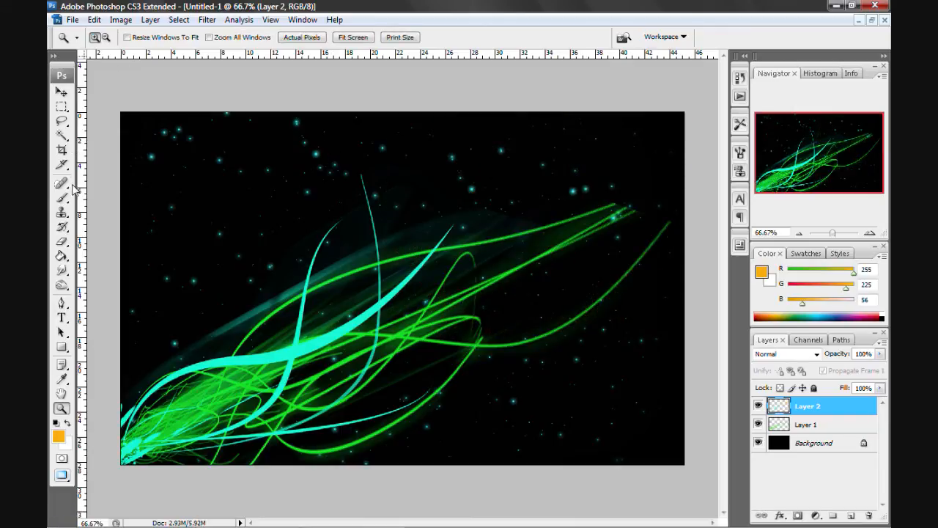
pyautogui.click(61, 182)
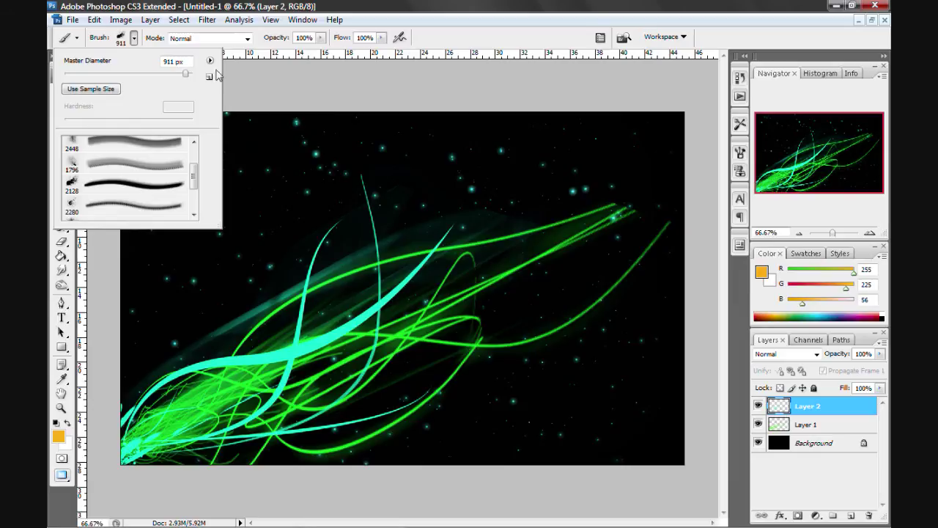
# Replace the current brushes with abstract set 1 and pick a brown foreground colour
pyautogui.click(210, 61)
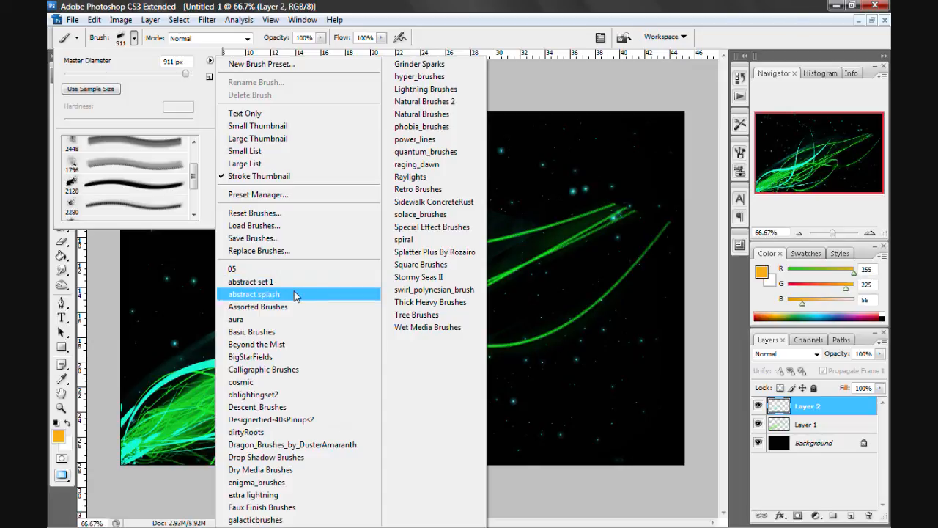
pyautogui.moveTo(296, 297)
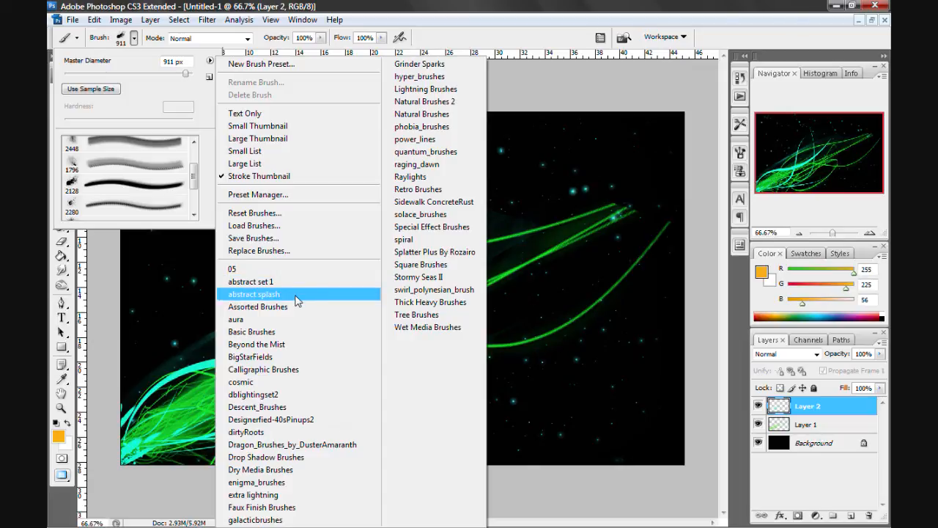
pyautogui.moveTo(299, 307)
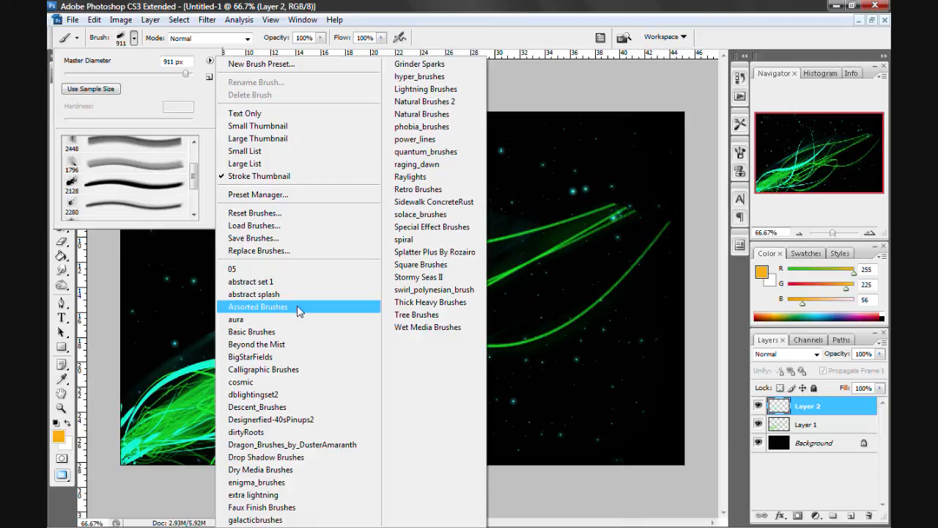
pyautogui.moveTo(302, 331)
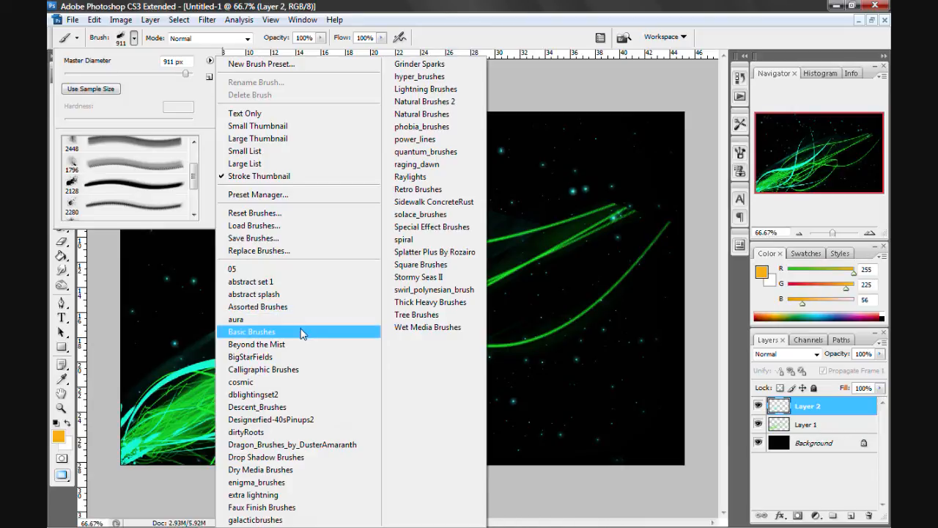
pyautogui.moveTo(299, 299)
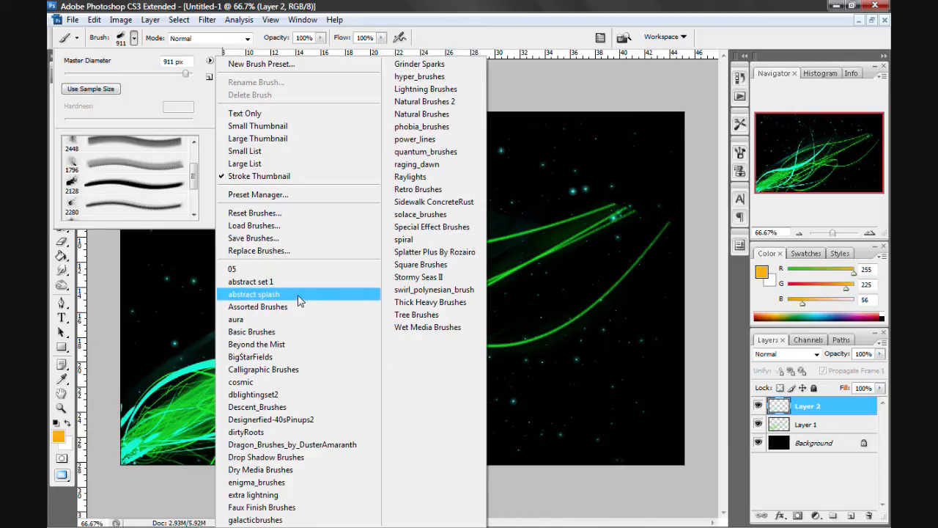
pyautogui.click(250, 281)
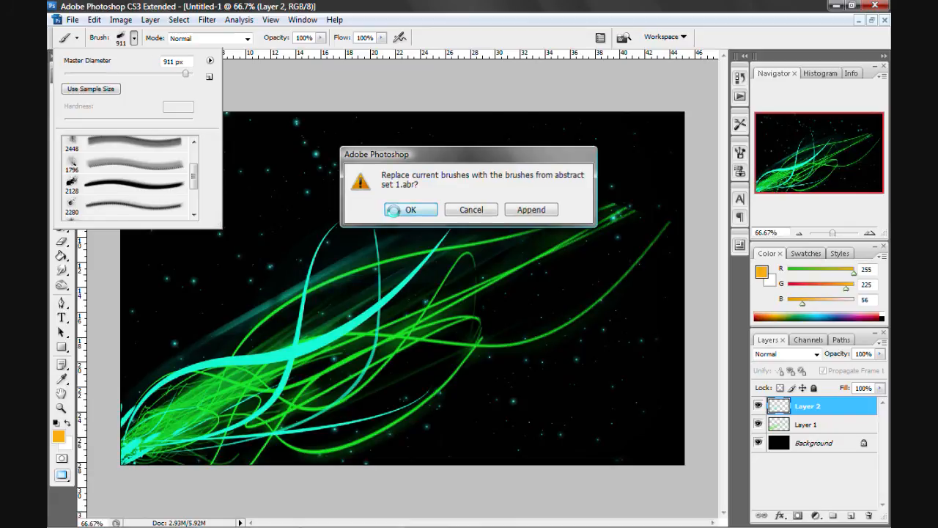
pyautogui.click(411, 210)
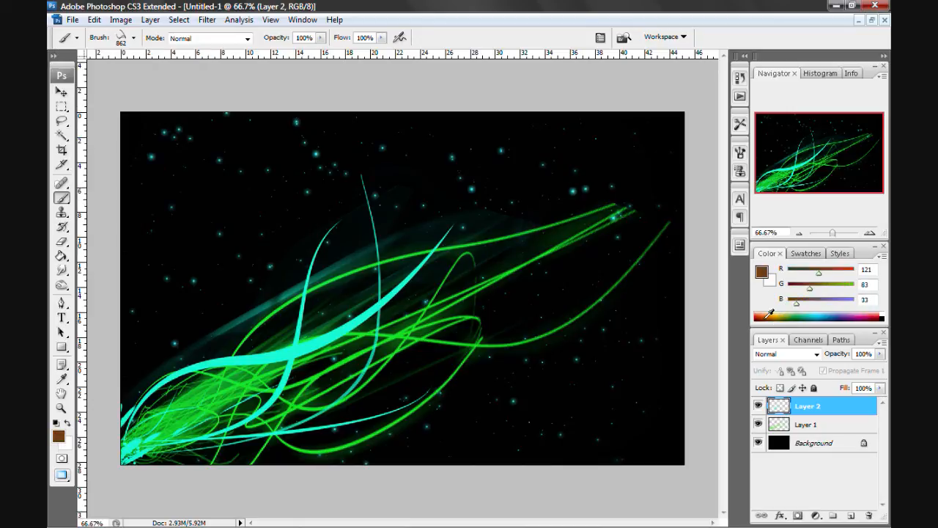
# Paint a red abstract stroke on Layer 3 across the others and lower its opacity
pyautogui.click(789, 317)
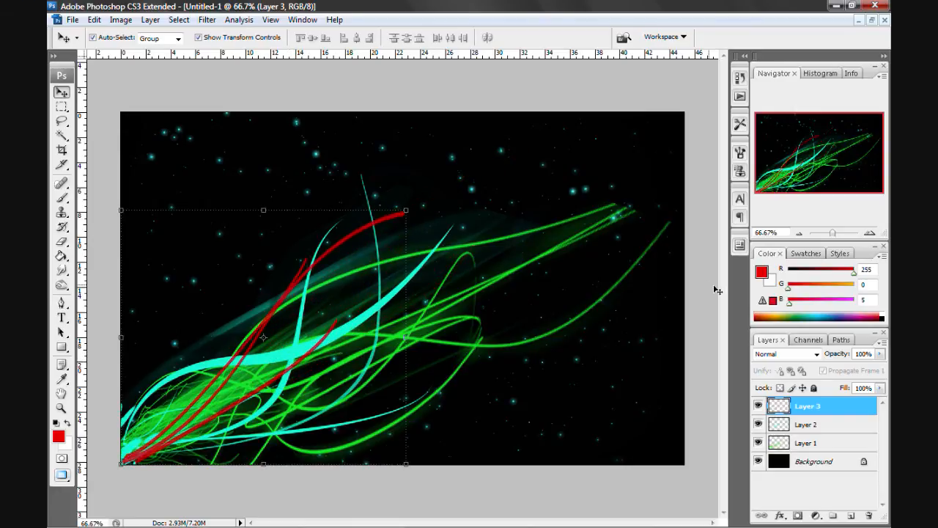
pyautogui.moveTo(879, 354); pyautogui.dragTo(872, 368)
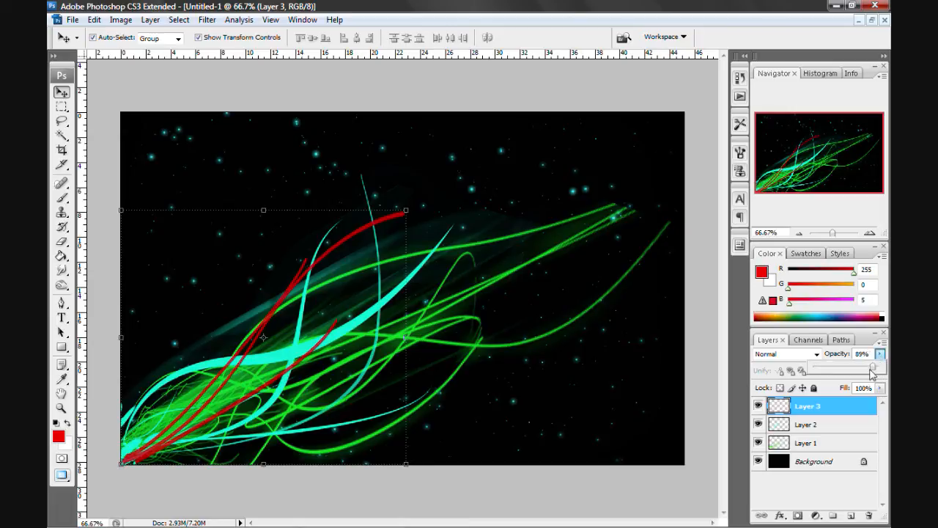
# Fade Layer 3 to about 30% opacity, then bring it back to full 100%
pyautogui.moveTo(872, 369); pyautogui.dragTo(832, 369)
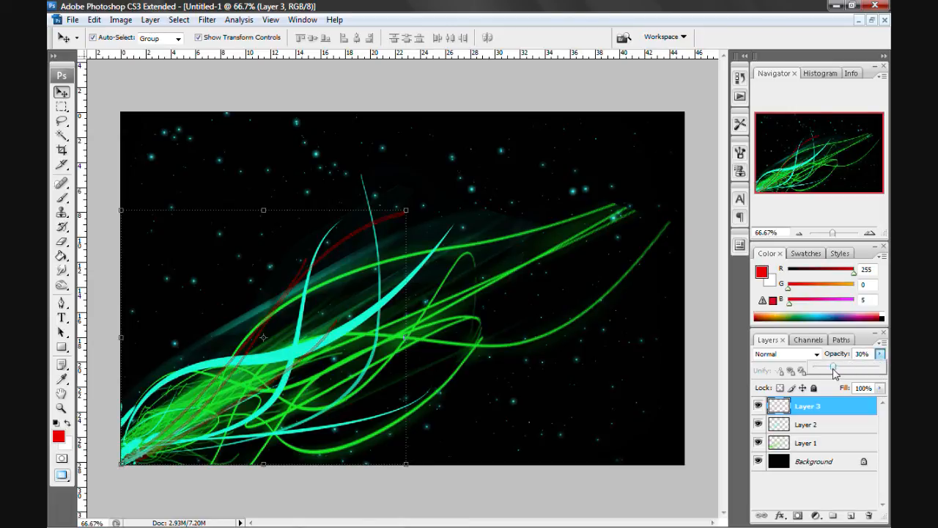
pyautogui.moveTo(833, 369); pyautogui.dragTo(862, 370)
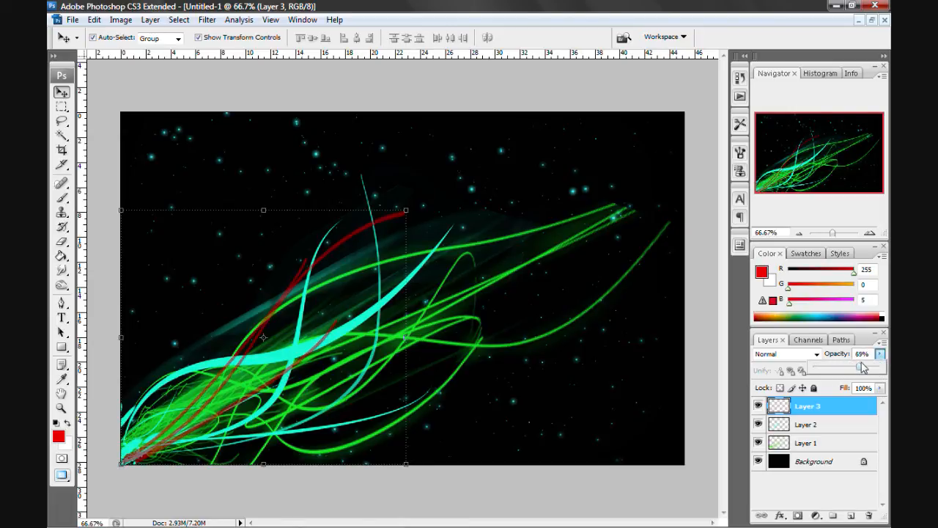
pyautogui.moveTo(862, 366); pyautogui.dragTo(883, 366)
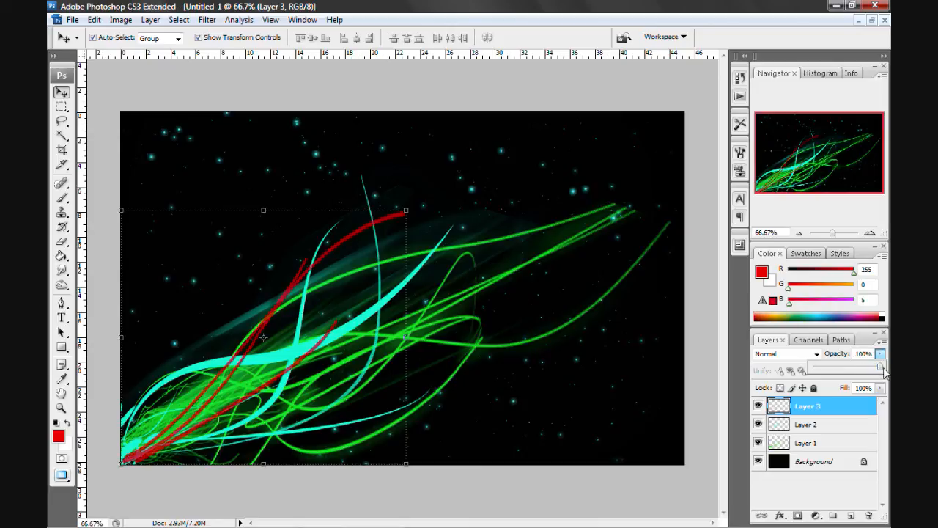
pyautogui.moveTo(879, 367); pyautogui.dragTo(872, 368)
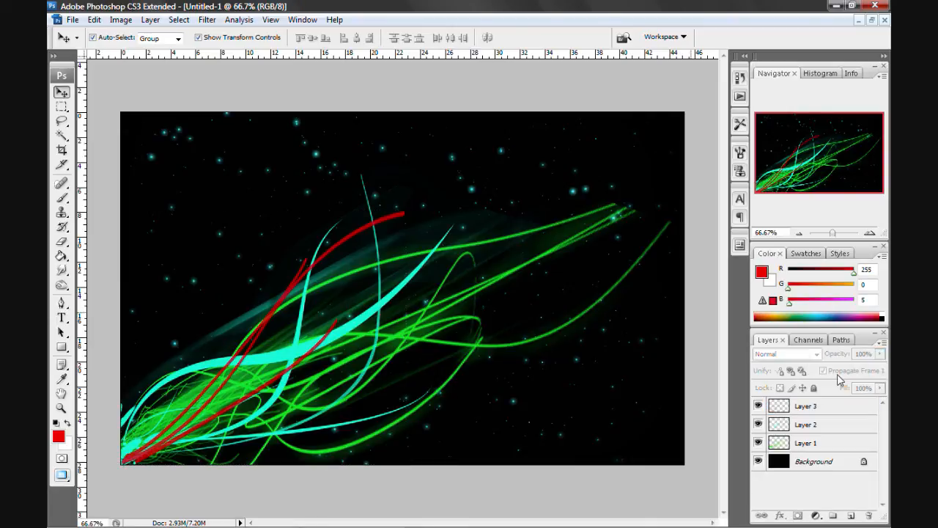
# Select the middle stroke layer, then clear the layer selection
pyautogui.click(809, 404)
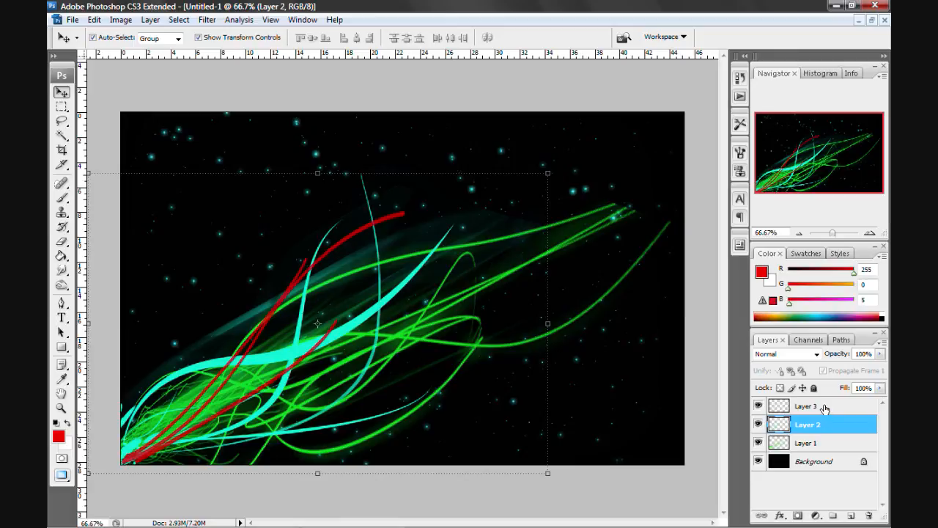
pyautogui.click(807, 405)
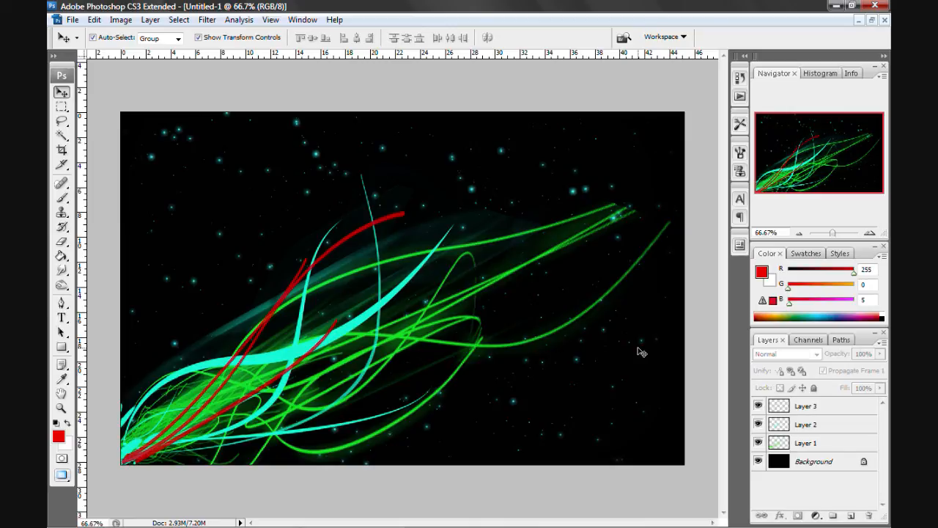
pyautogui.moveTo(427, 305)
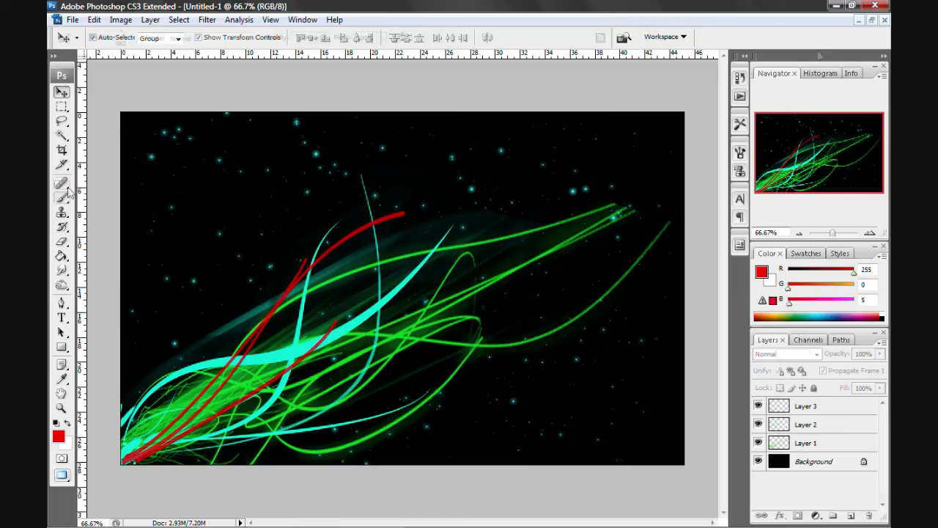
# Dismiss the no-layer-selected painting warning and start Save As
pyautogui.click(62, 183)
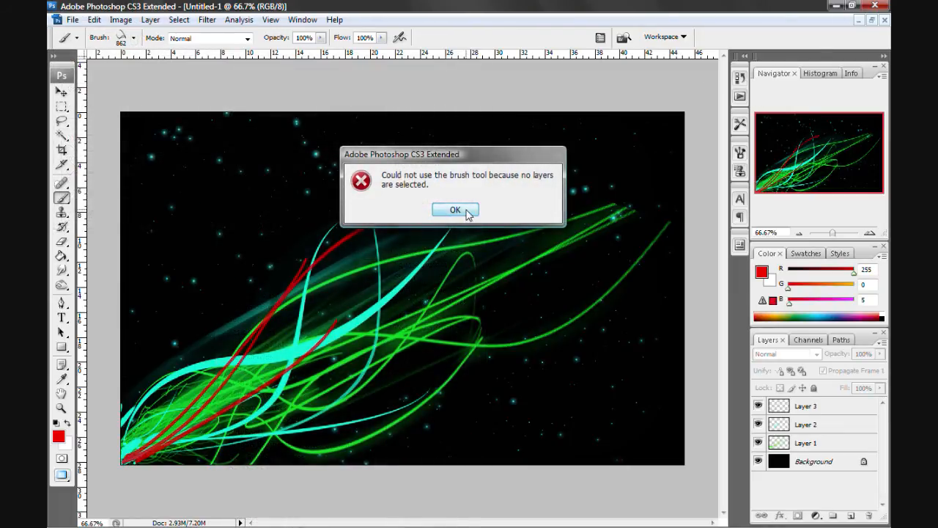
pyautogui.click(454, 209)
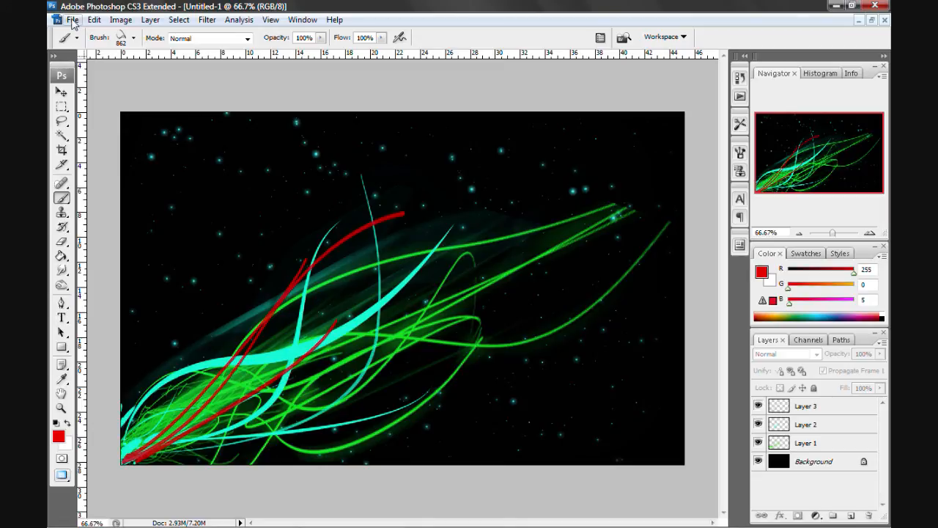
pyautogui.click(73, 19)
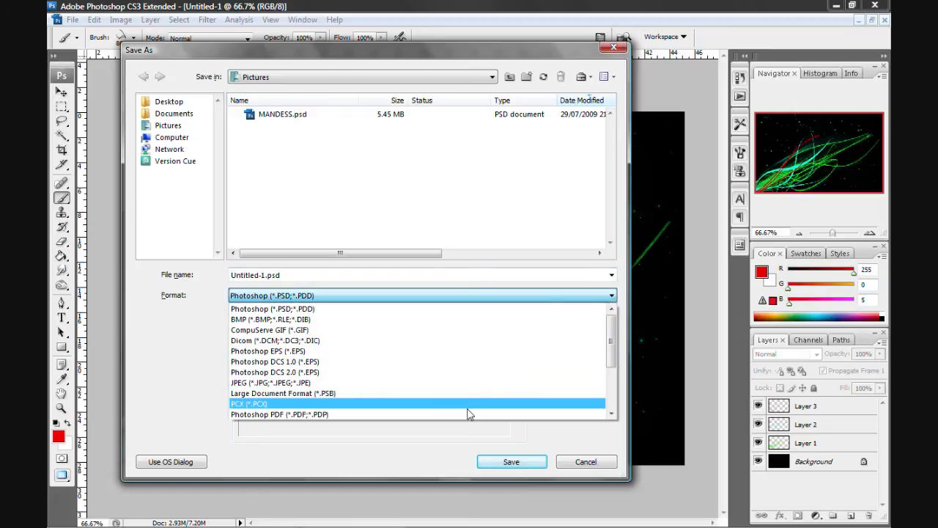
pyautogui.moveTo(485, 349)
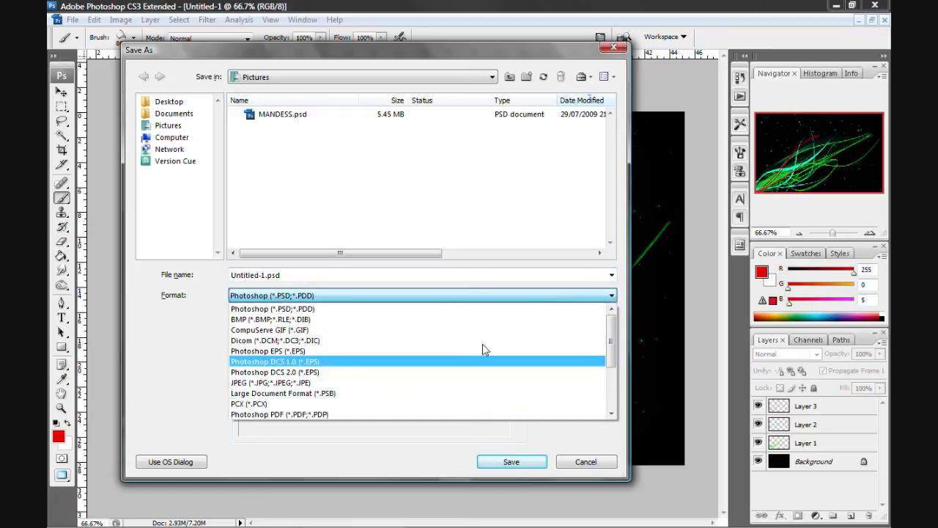
# Choose JPEG format and name the file 'abstract1' in the Pictures folder
pyautogui.scroll(-3)
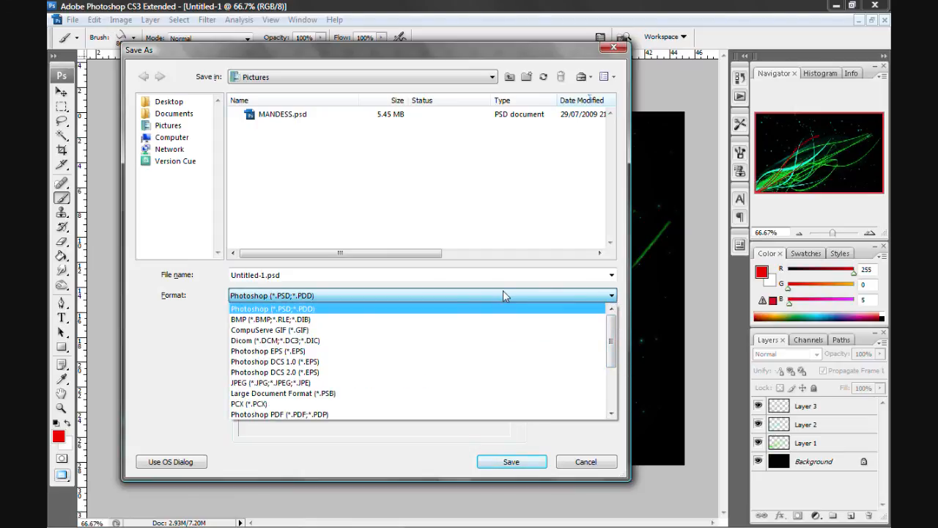
pyautogui.moveTo(388, 384)
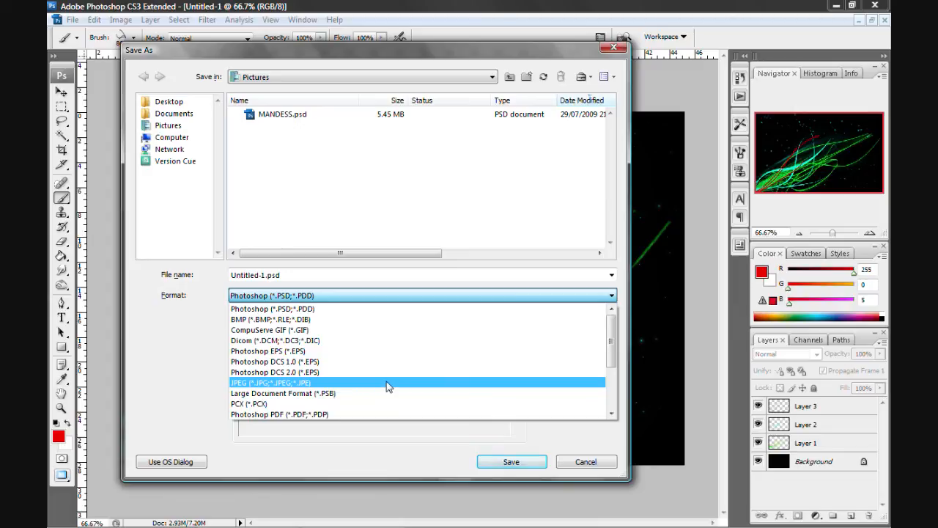
pyautogui.click(269, 381)
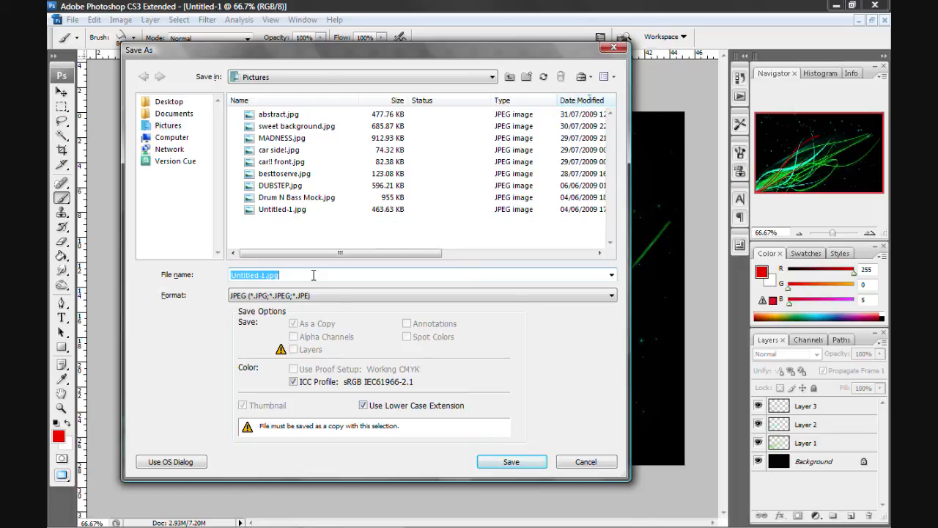
pyautogui.write('abstract1')
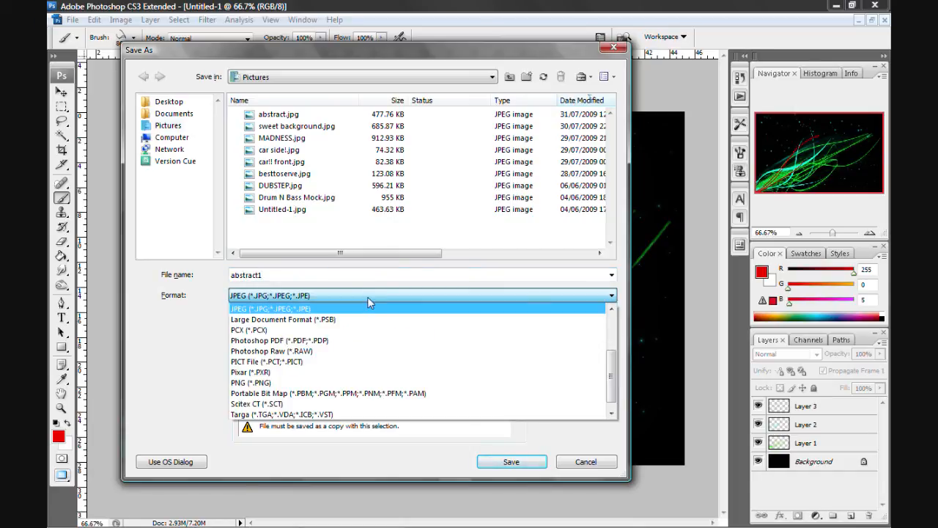
pyautogui.click(271, 308)
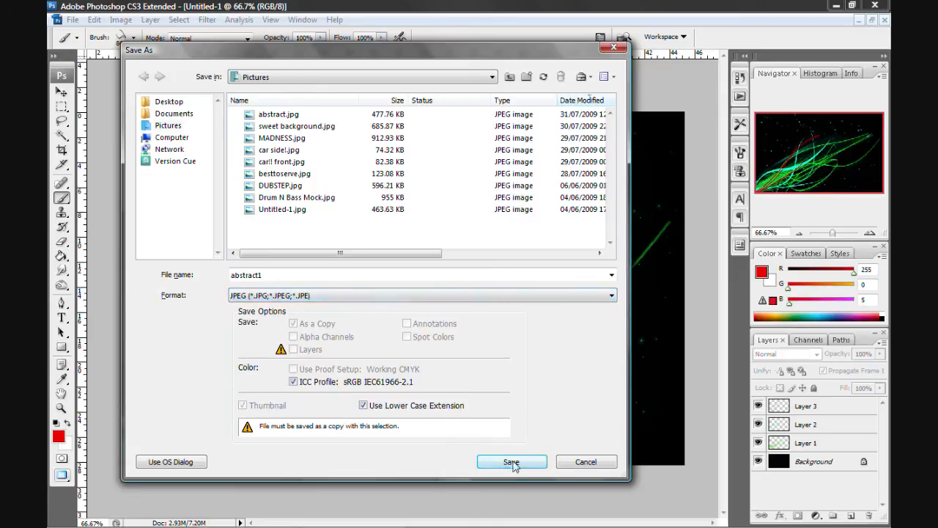
# Save abstract1 as a JPEG at Maximum quality
pyautogui.click(513, 462)
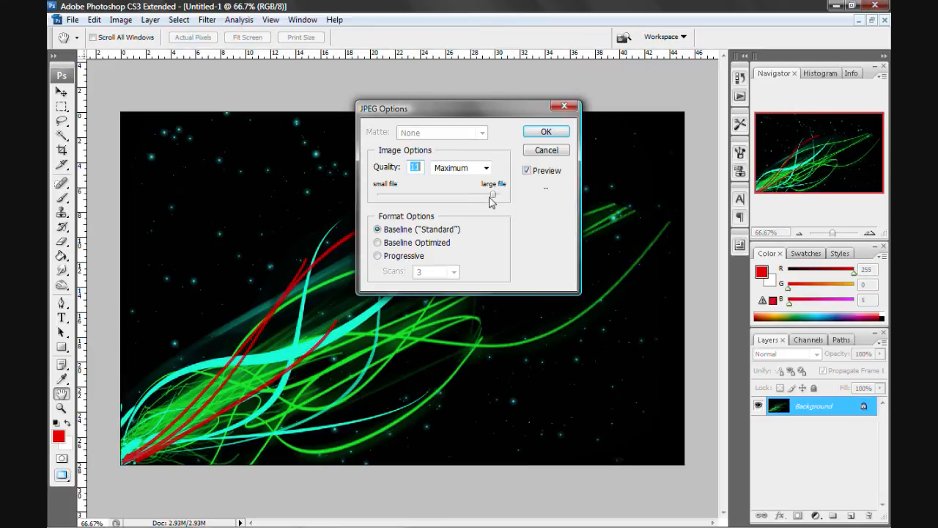
pyautogui.click(485, 167)
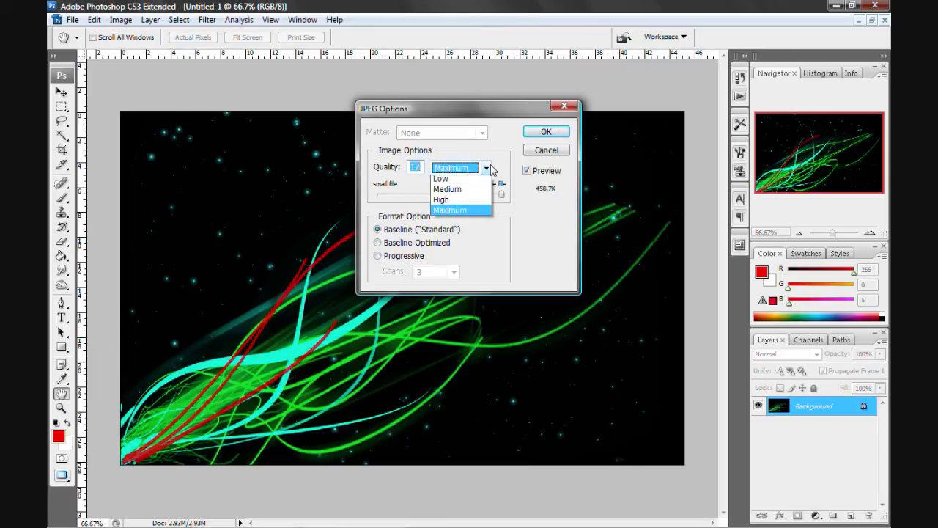
pyautogui.click(450, 209)
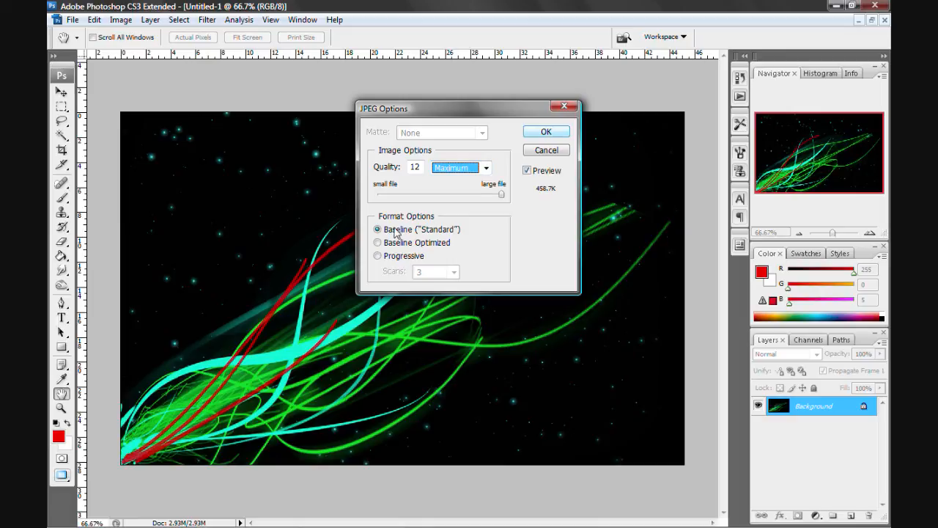
pyautogui.click(545, 132)
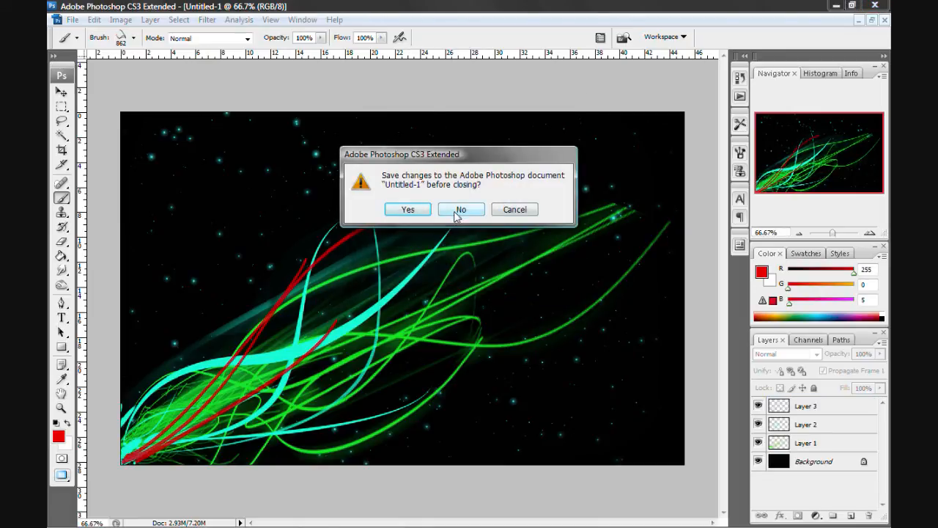
# Close the document without saving and open abstract1 from Pictures for viewing
pyautogui.click(460, 209)
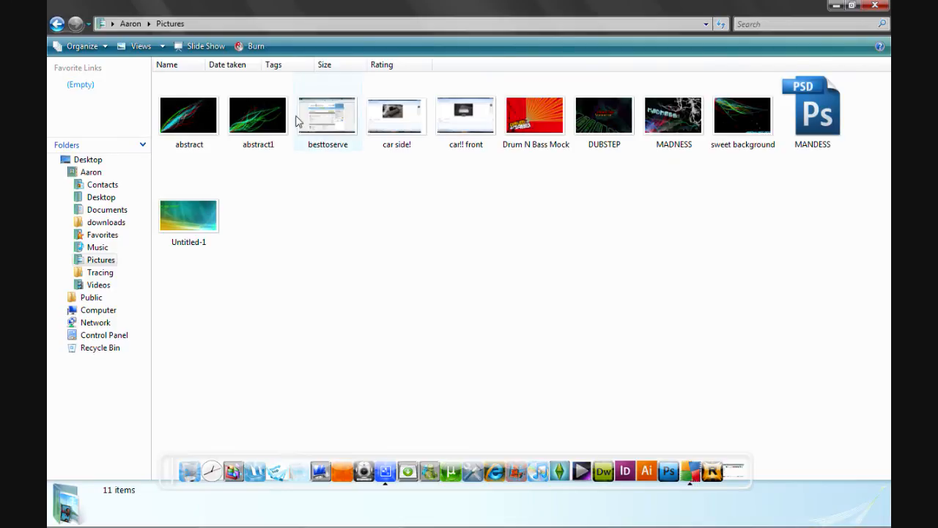
pyautogui.click(258, 114)
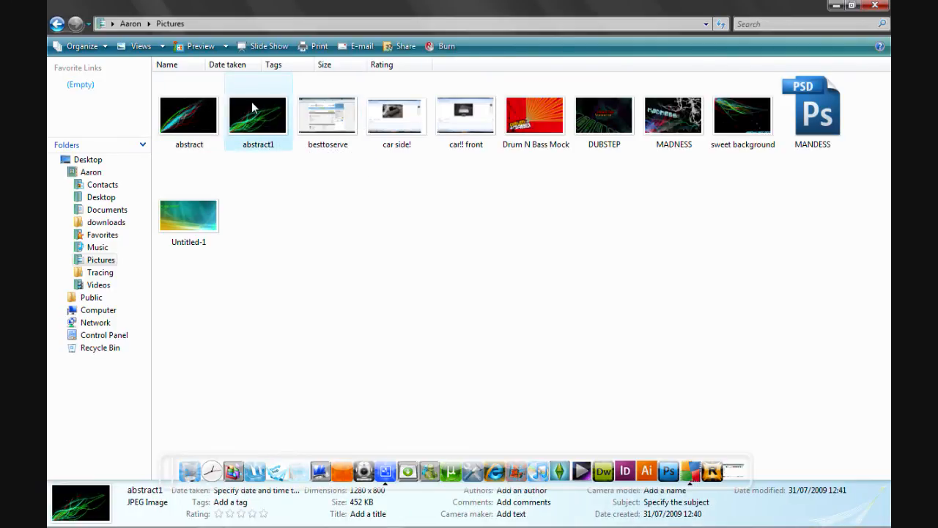
pyautogui.doubleClick(257, 114)
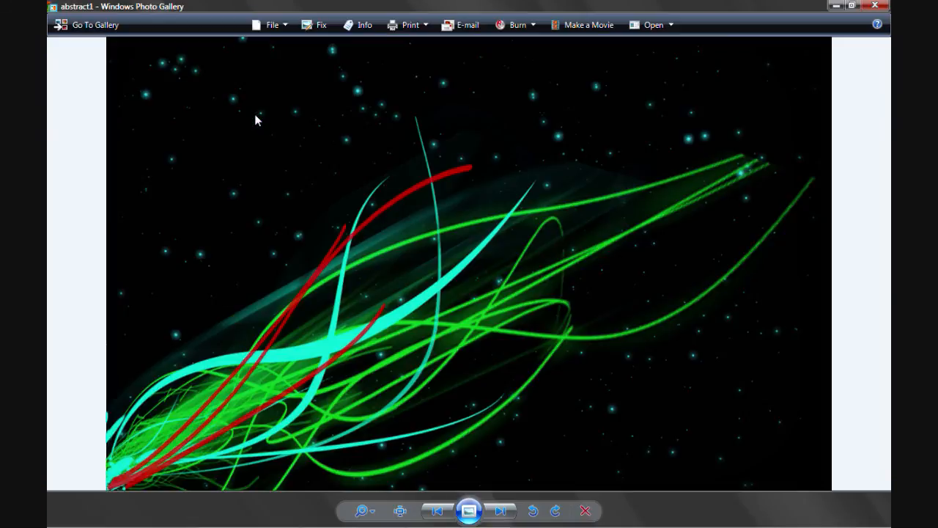
pyautogui.moveTo(859, 37)
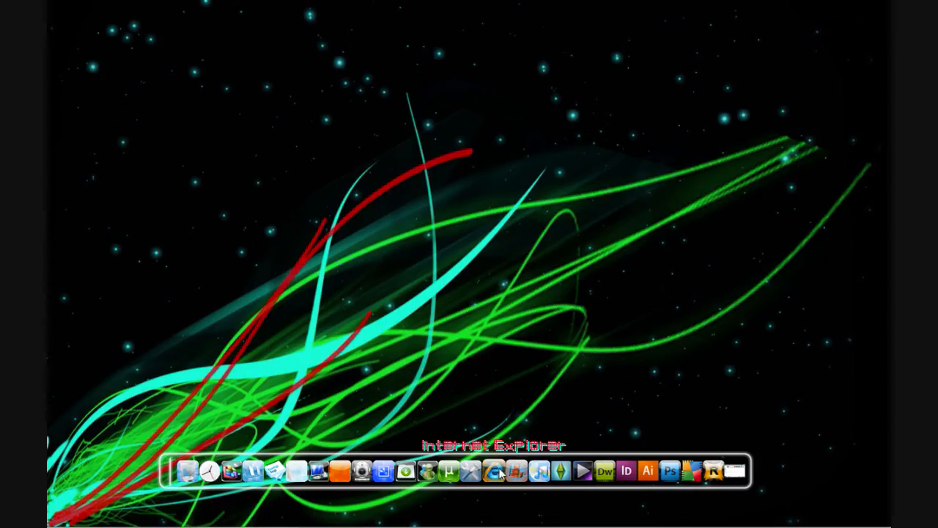
pyautogui.moveTo(438, 308)
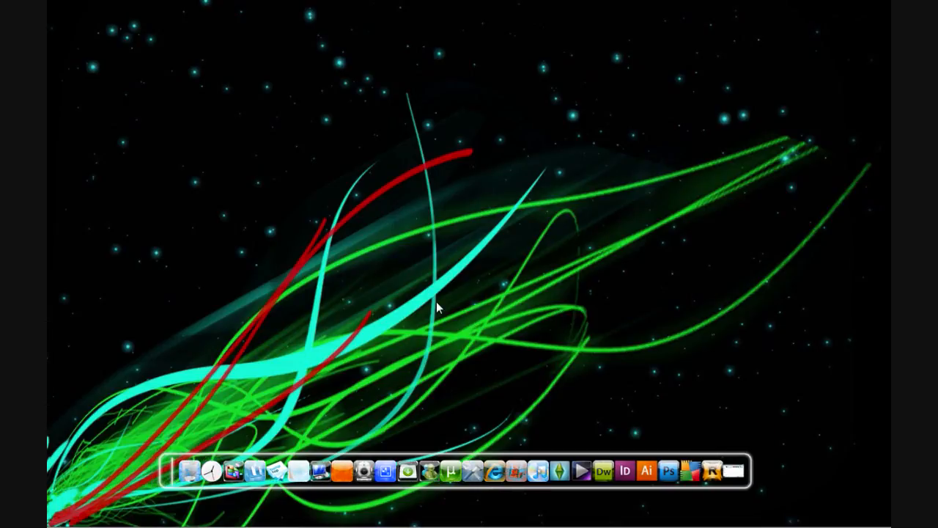
pyautogui.moveTo(659, 126)
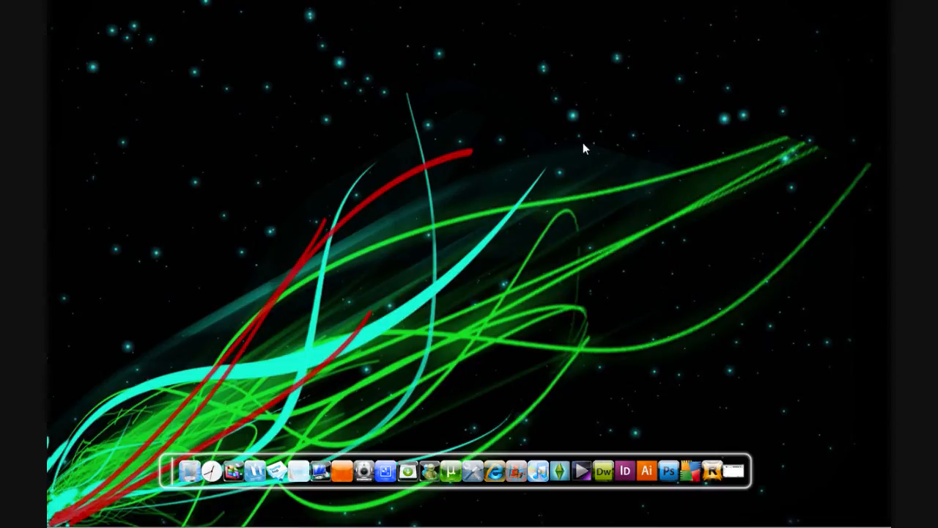
pyautogui.moveTo(134, 212); pyautogui.dragTo(615, 392)
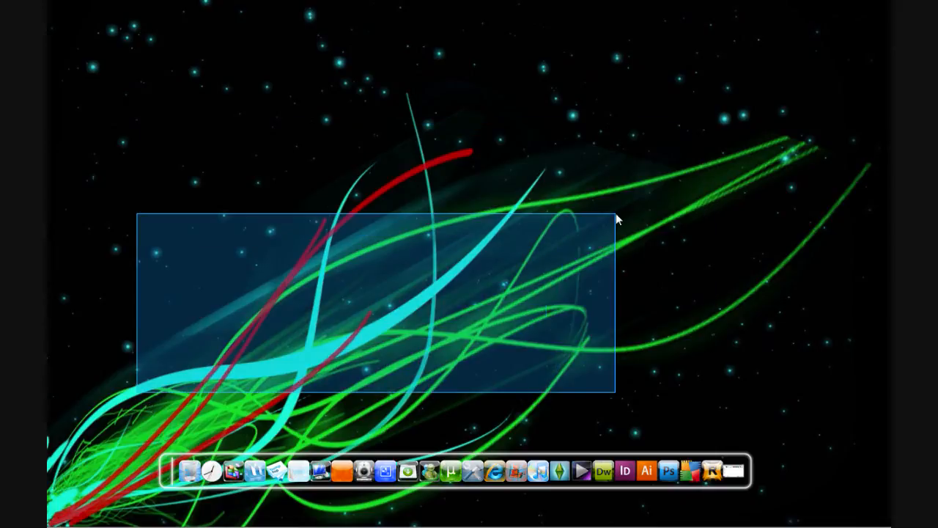